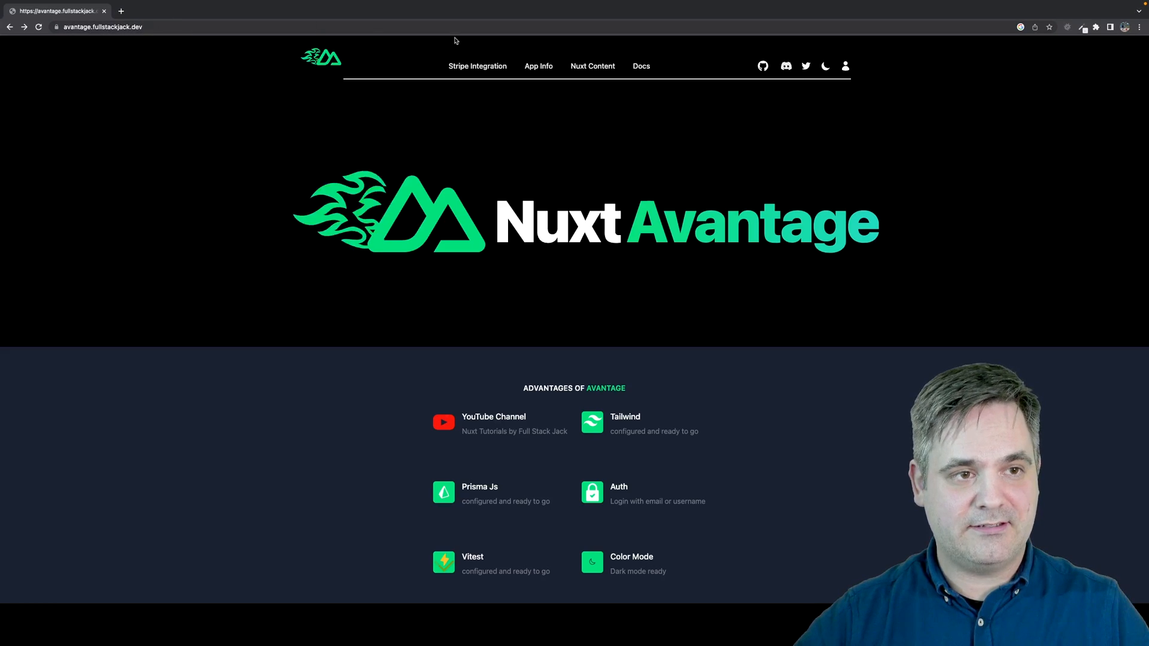
Go to Register from the account menu and enter 'yo' as name and username
click(845, 66)
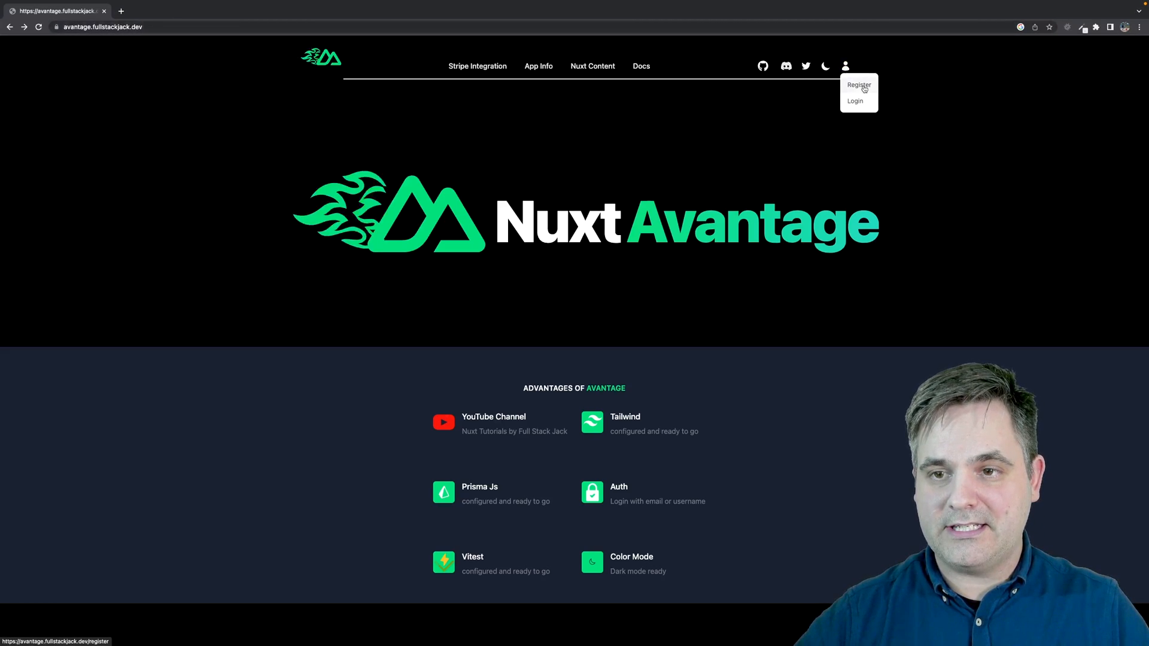
click(858, 85)
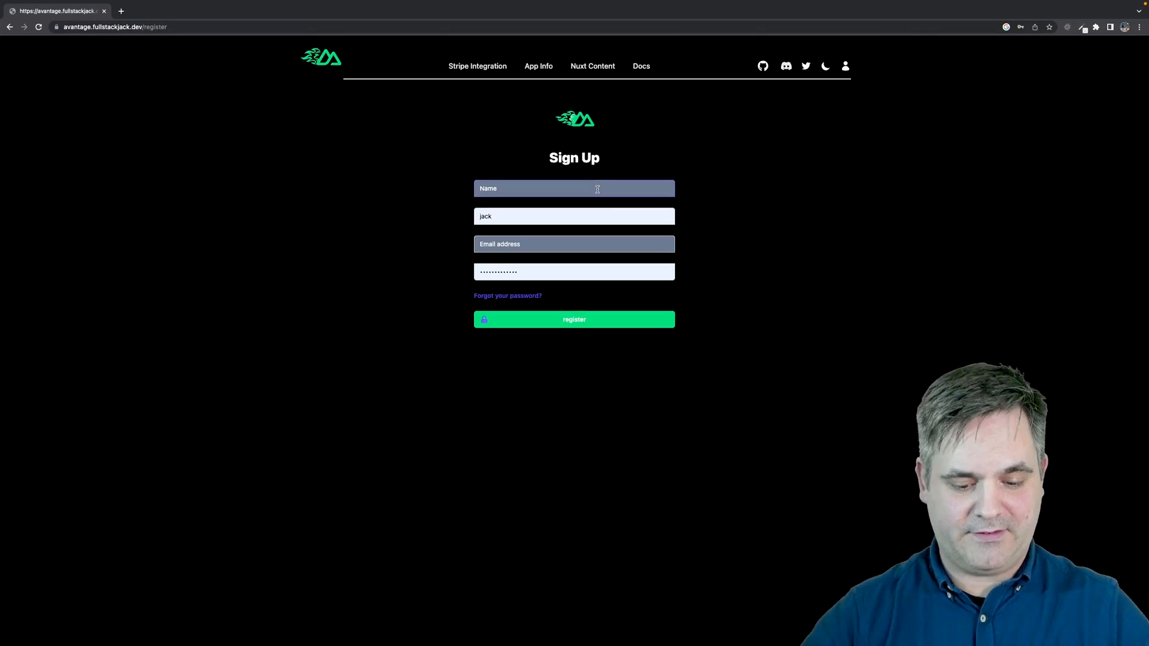
text(yo)
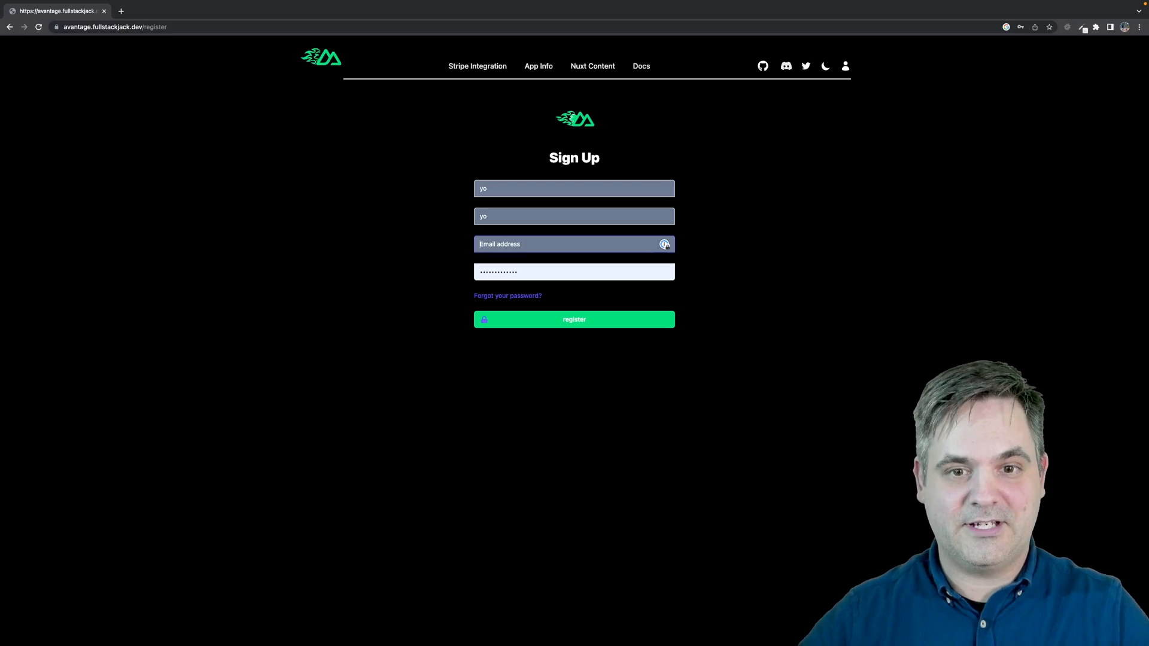
mouse_move(223, 270)
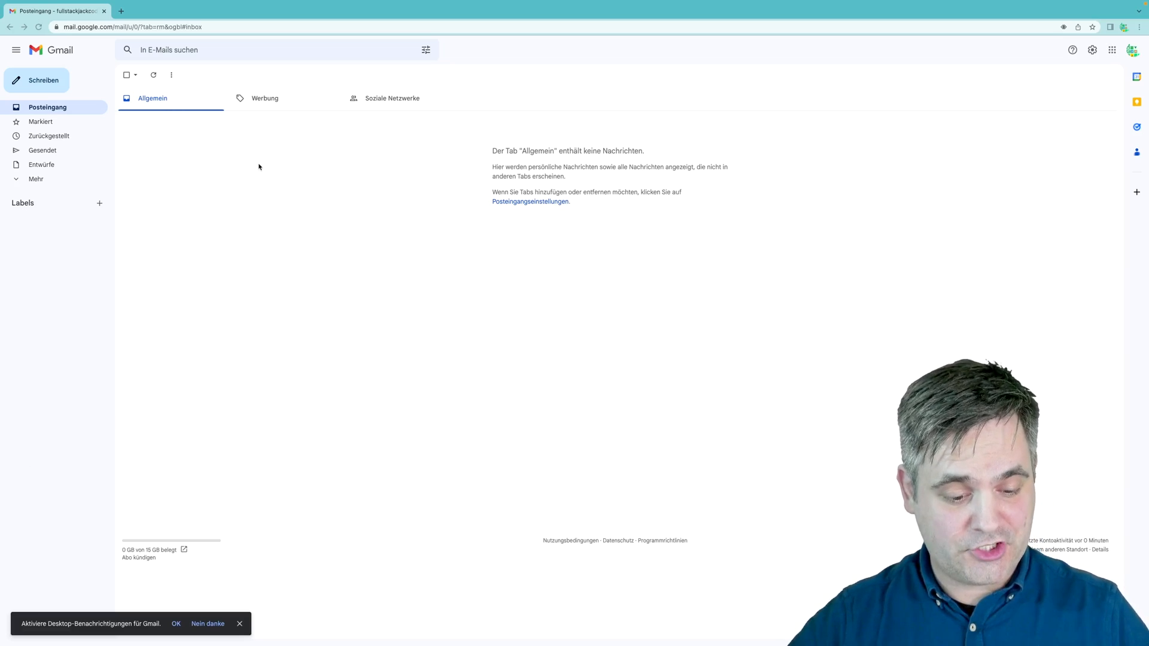
mouse_move(285, 196)
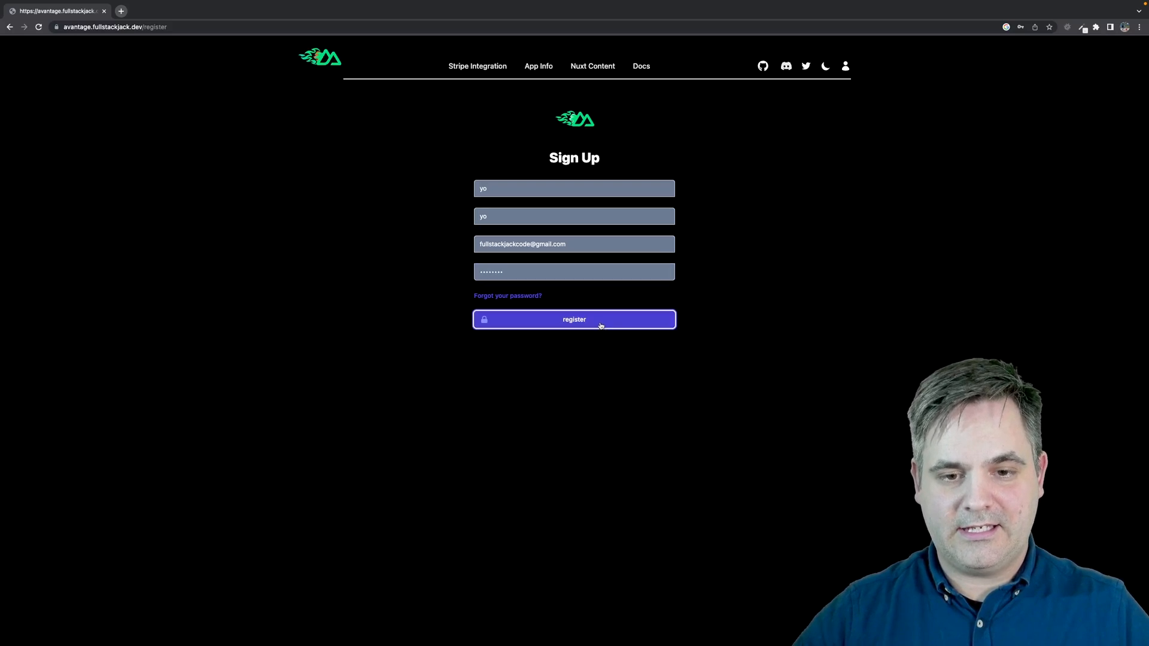
Submit the registration form so the verification email is sent
click(573, 319)
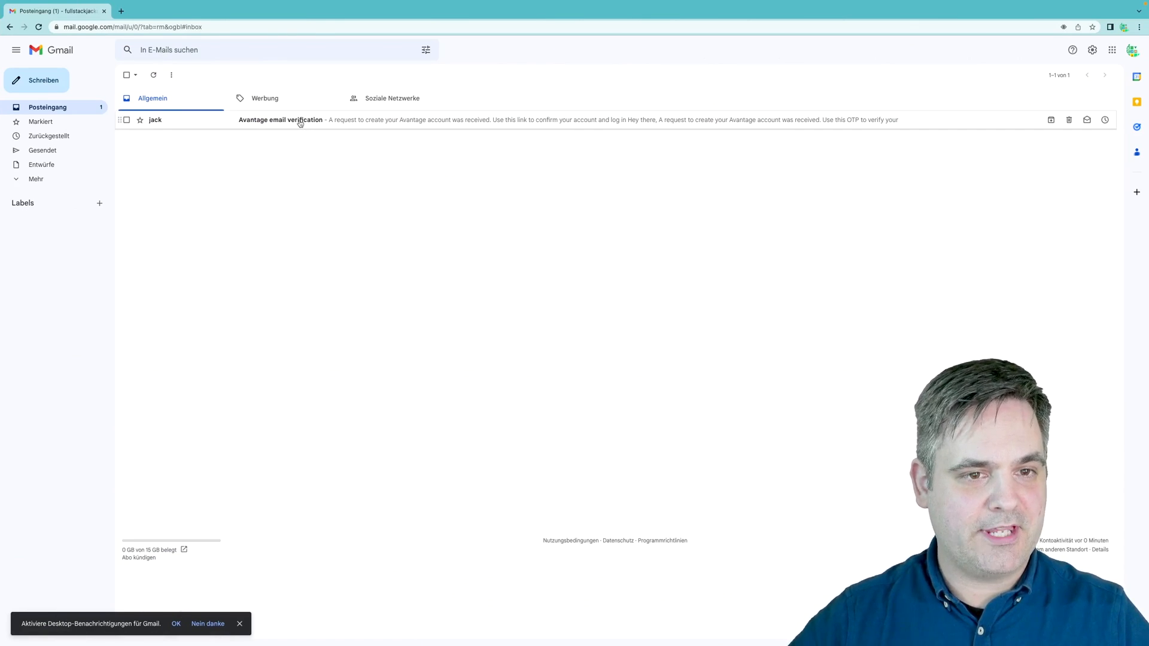
click(280, 120)
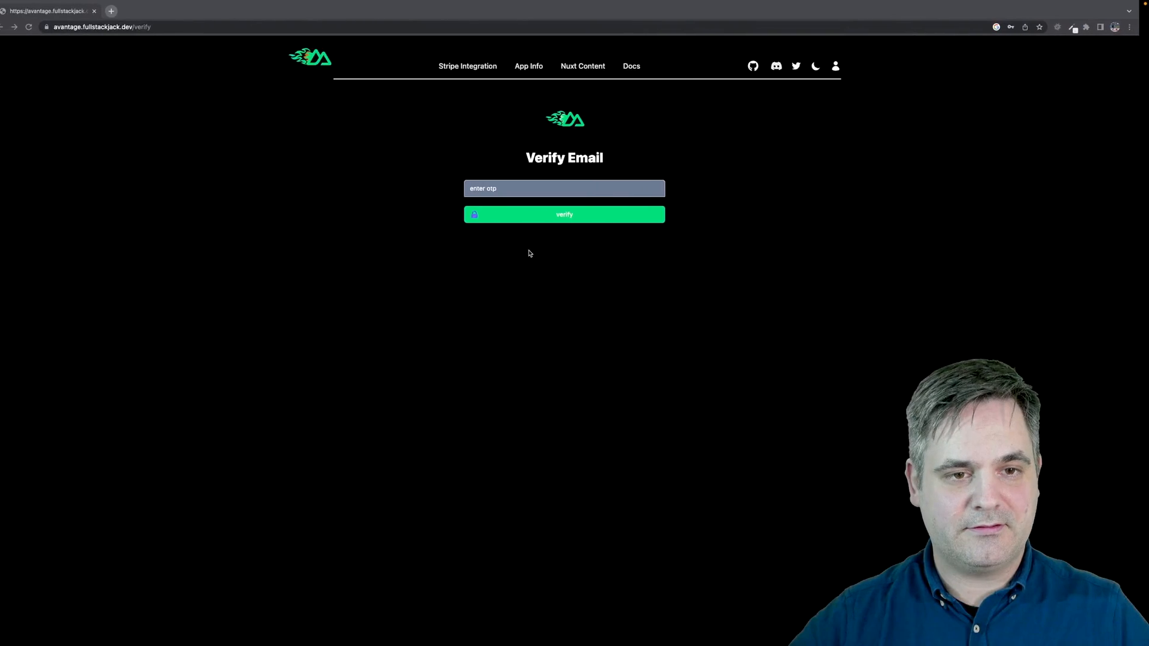
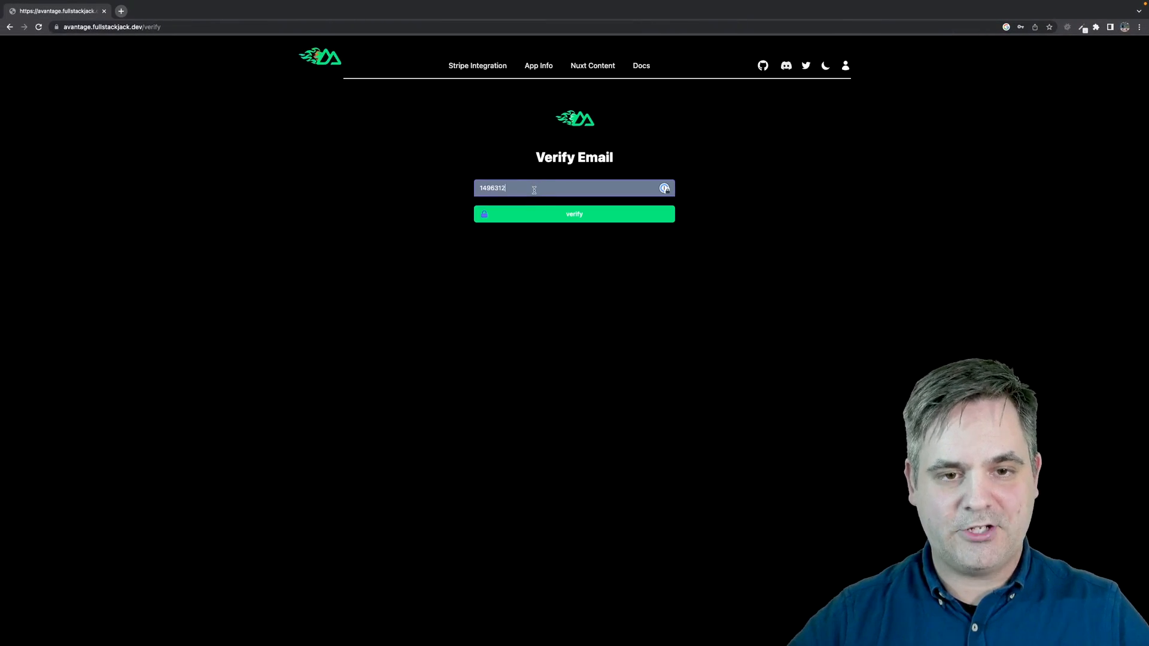
click(573, 214)
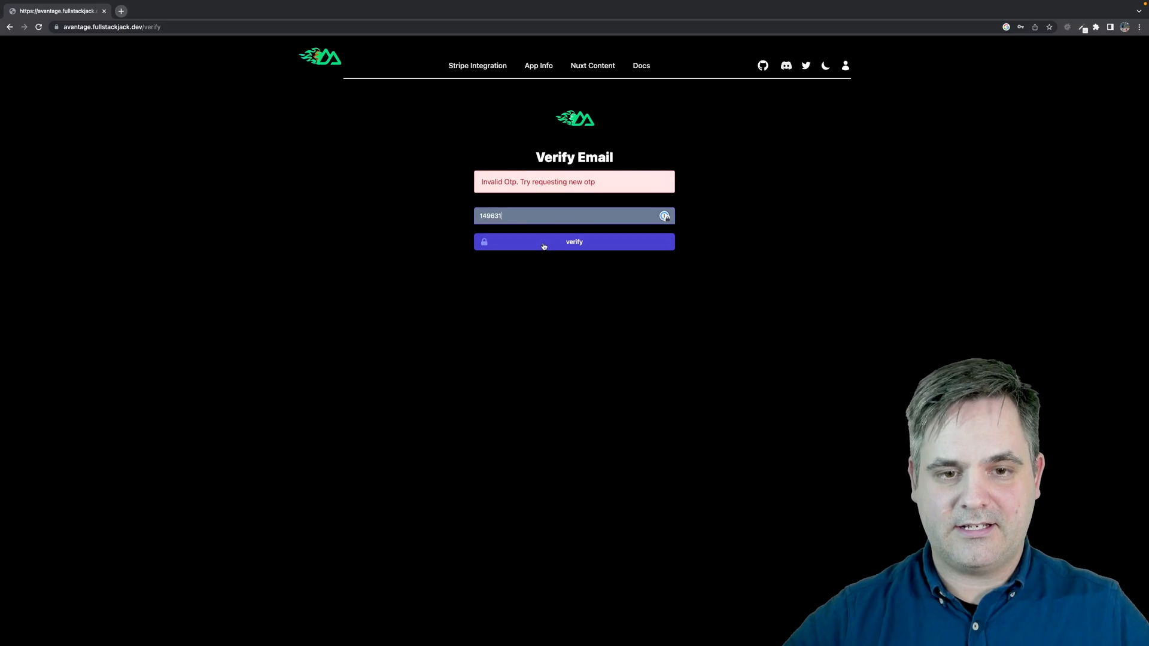
click(573, 242)
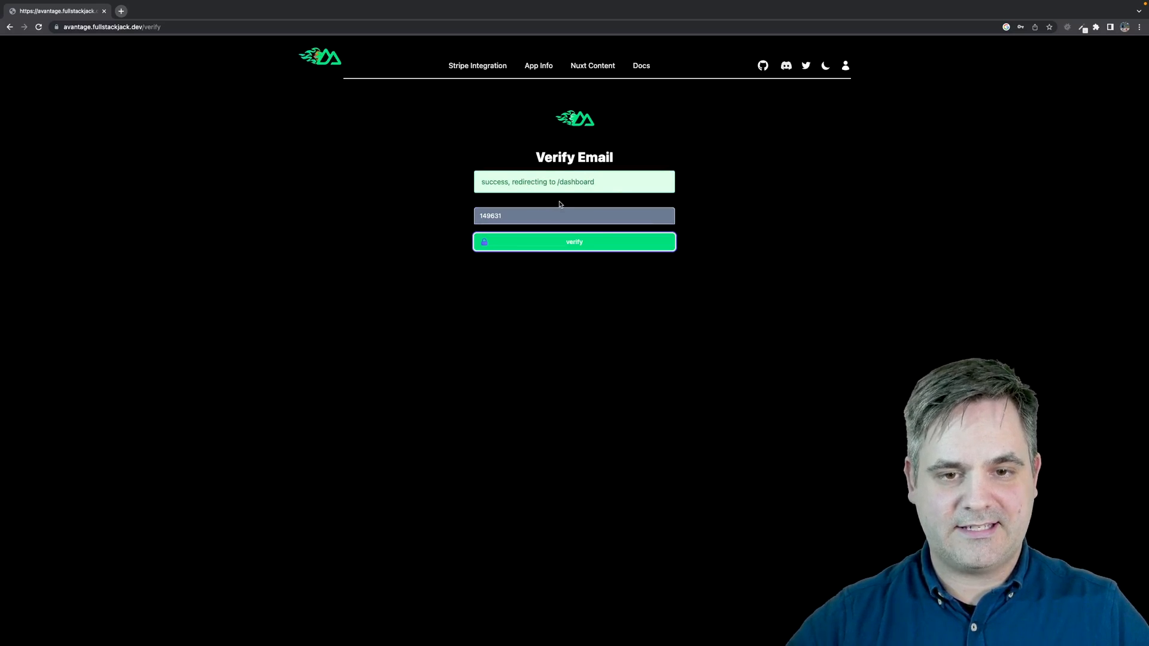
click(573, 241)
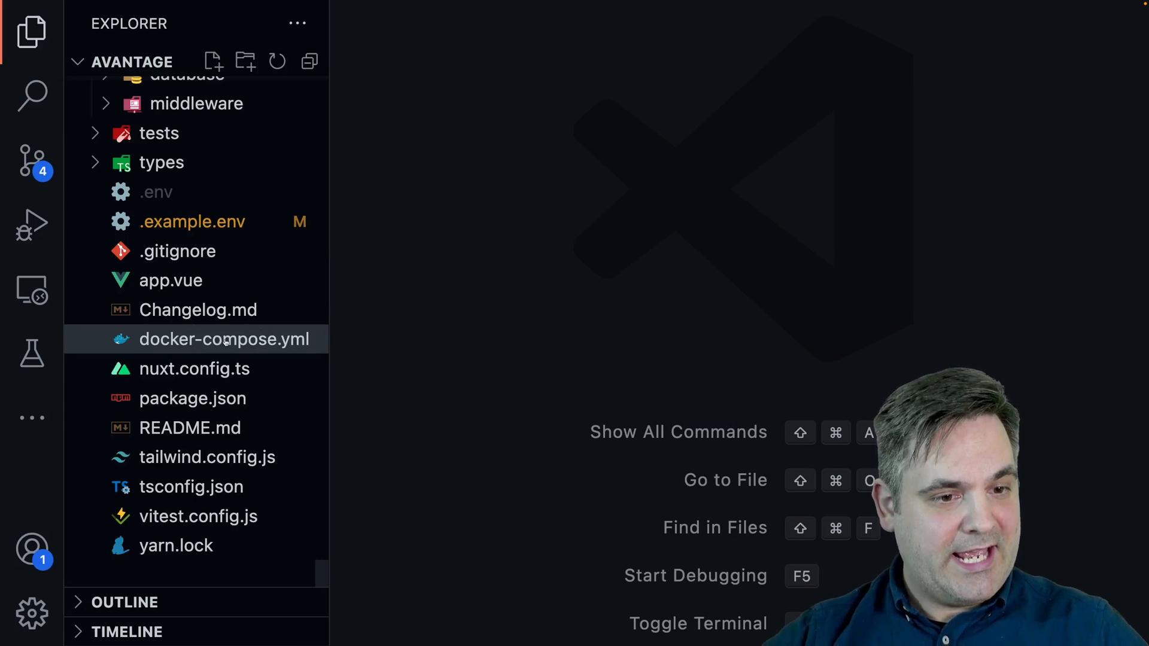
Review the mailerToAddress setting under runtimeConfig in nuxt.config.ts
click(194, 369)
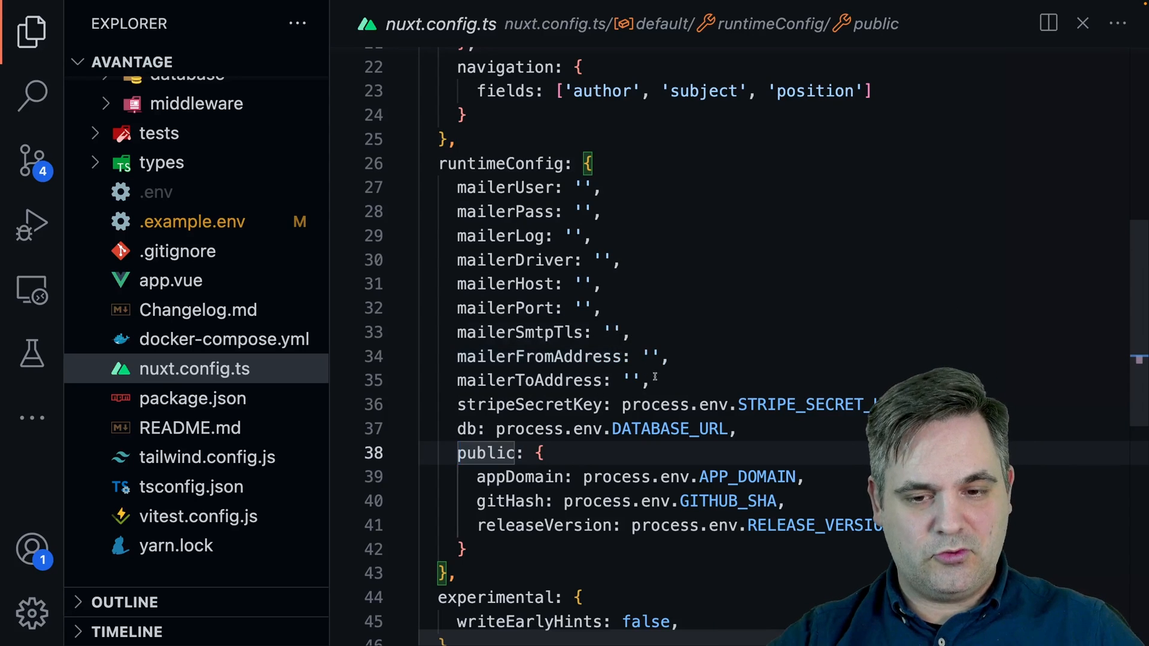
click(656, 381)
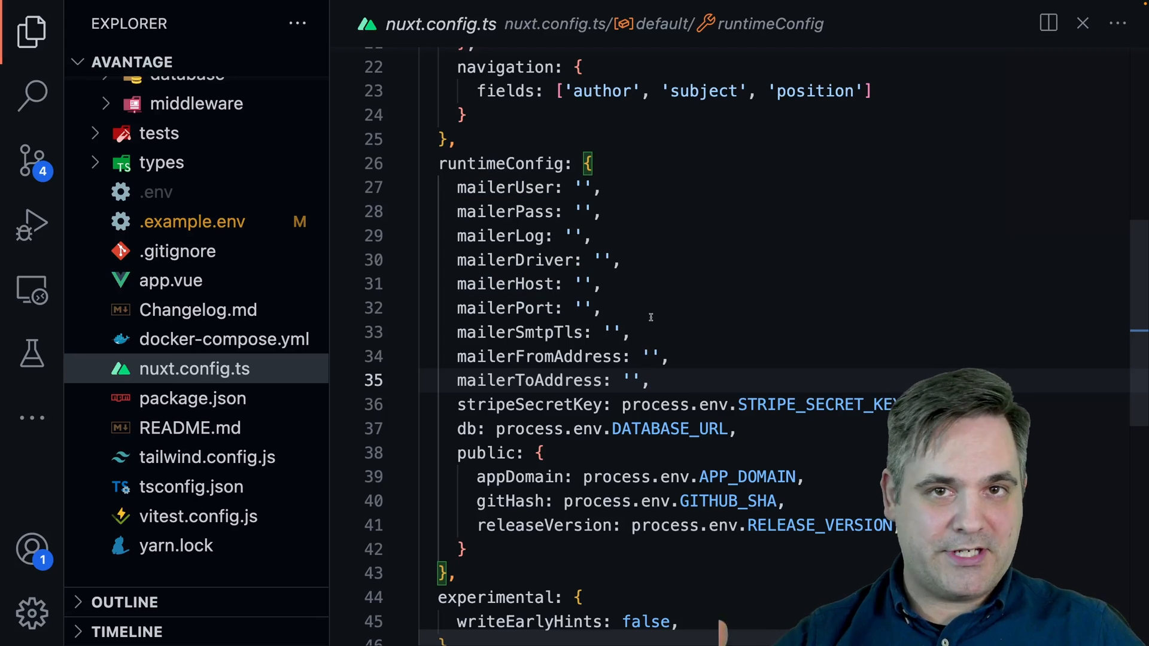
mouse_move(691, 254)
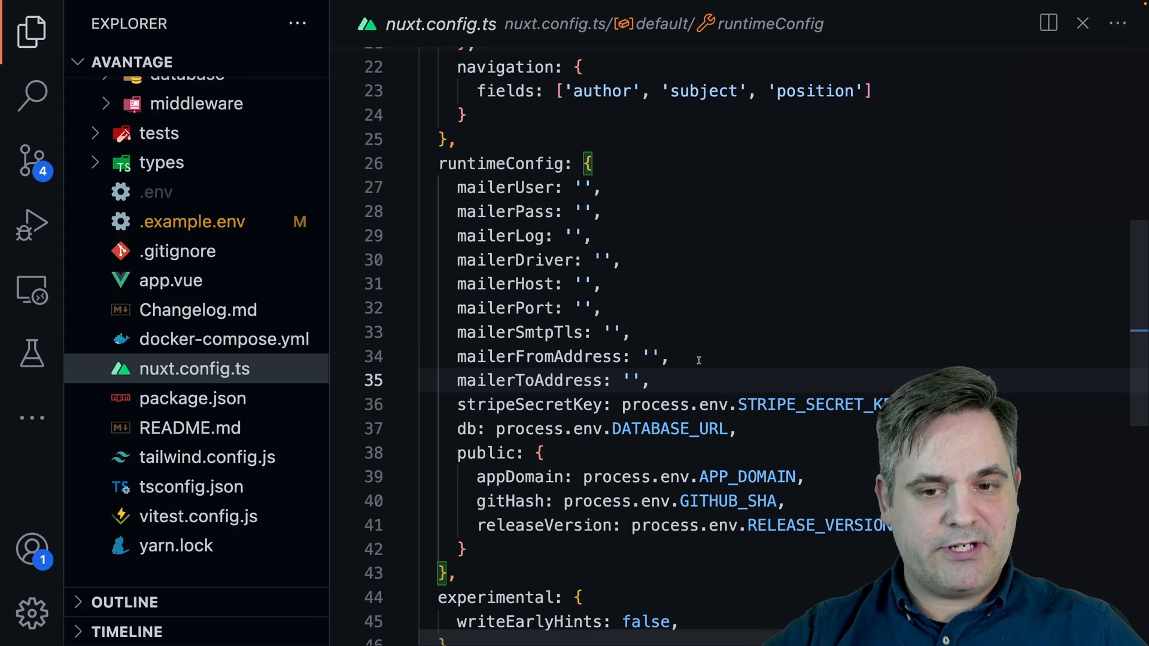
mouse_move(702, 358)
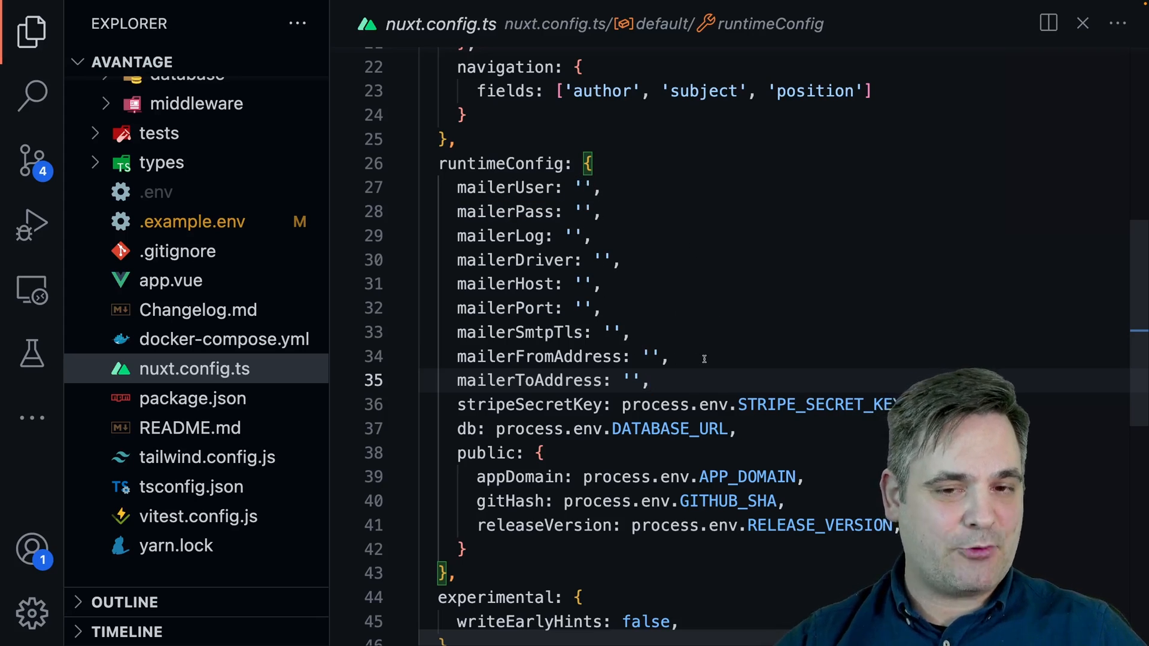
mouse_move(504, 188)
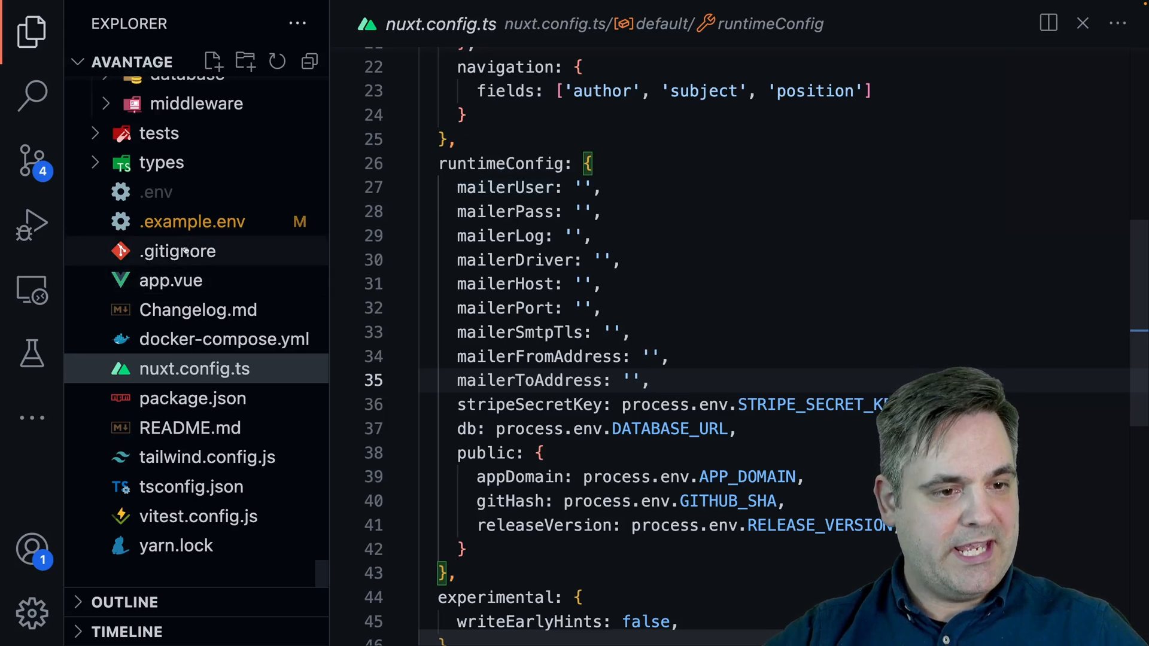
click(154, 191)
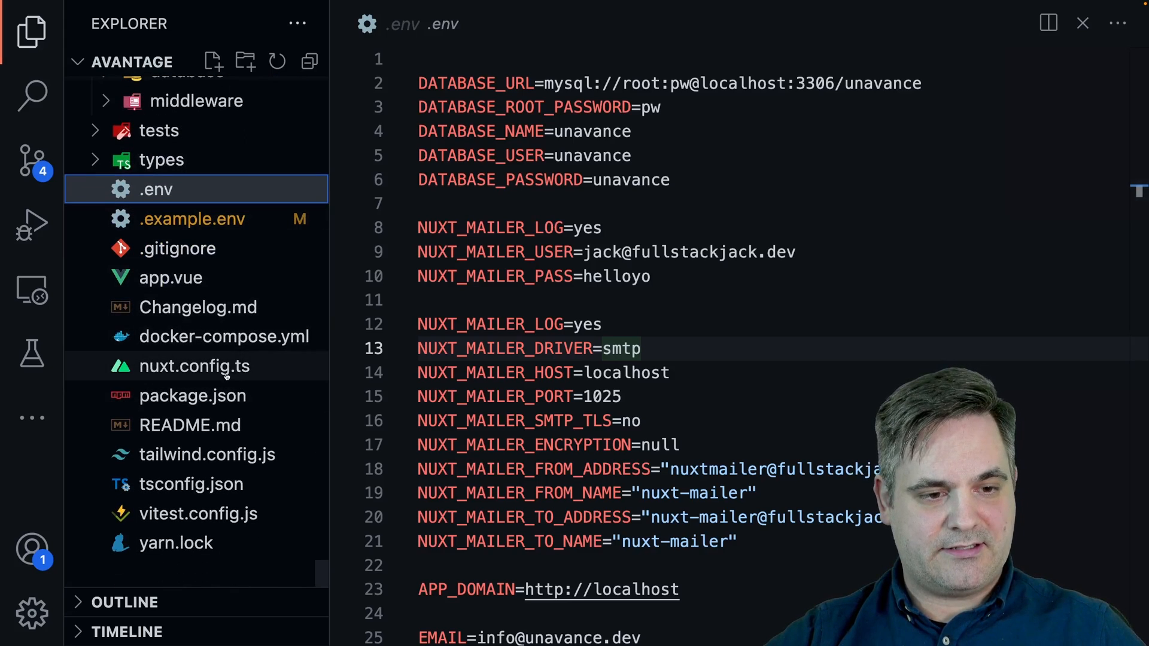
click(194, 366)
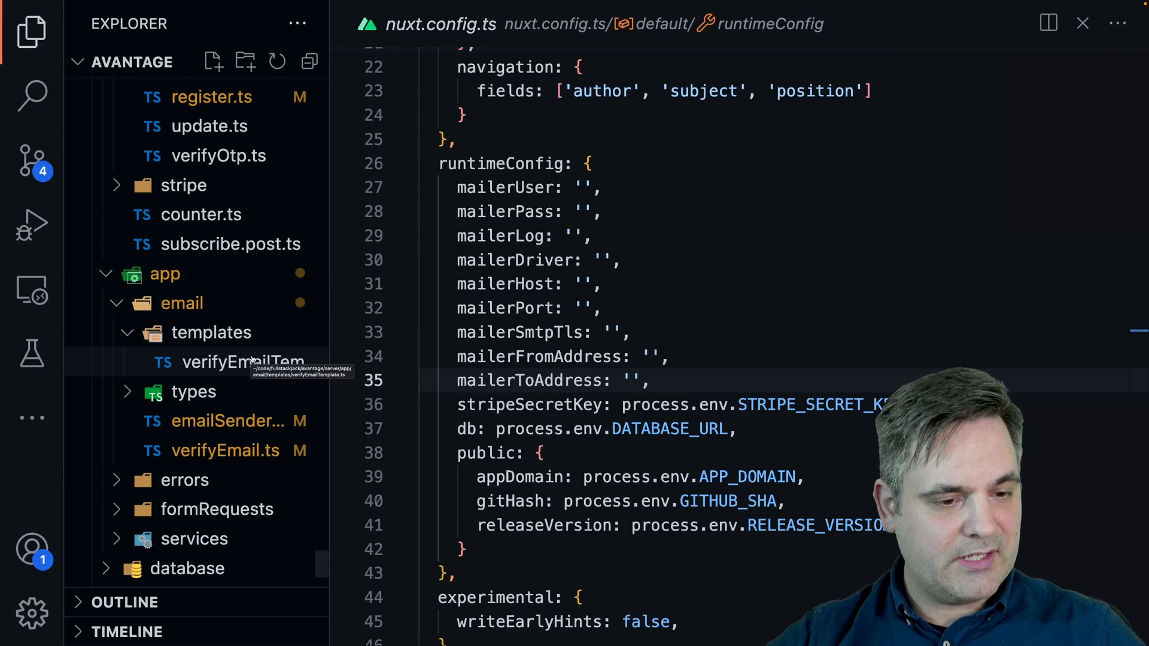
Show sendEmail in server/app/email/emailSender.ts and place the cursor after useMailer()
scroll(down, 3)
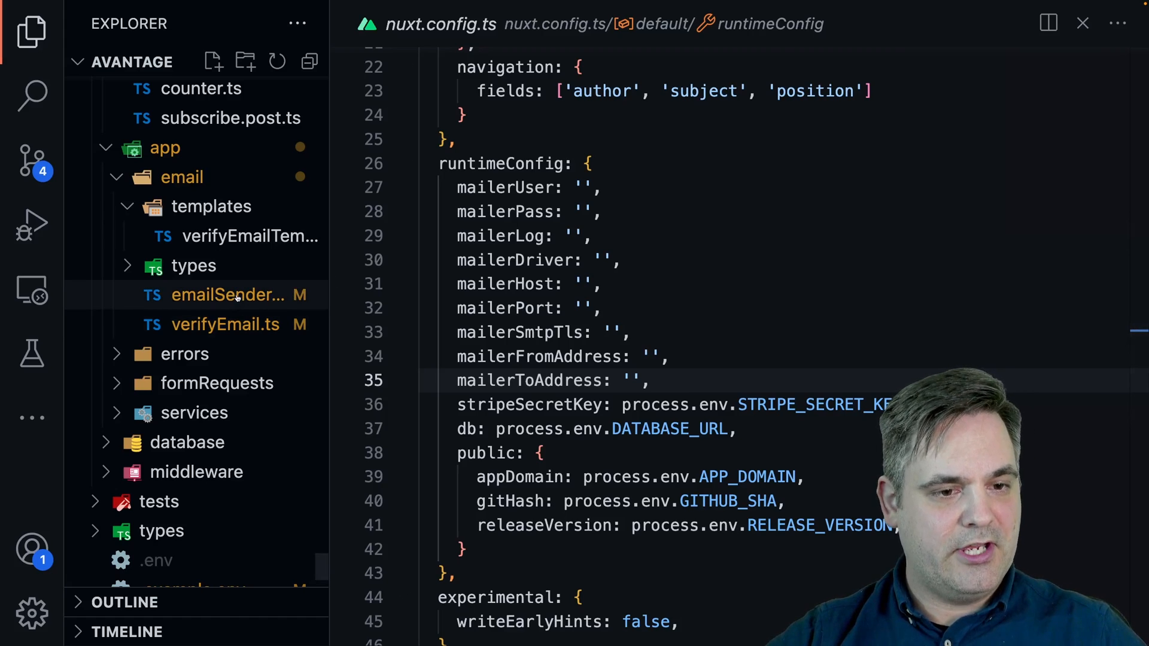
click(224, 295)
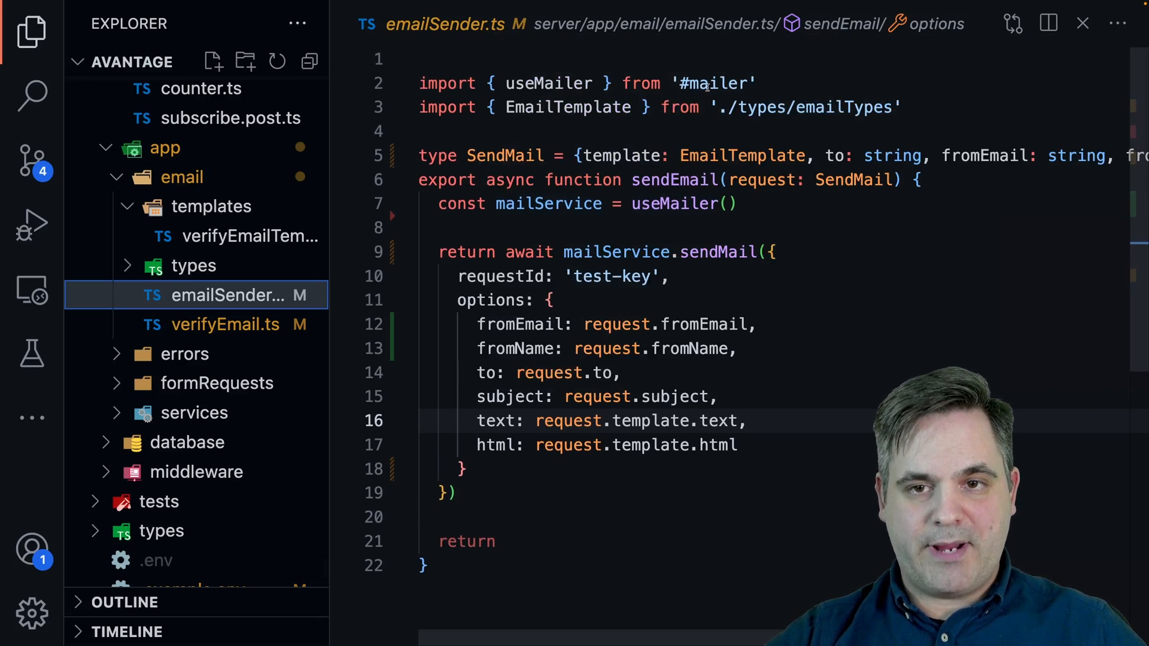
double_click(714, 82)
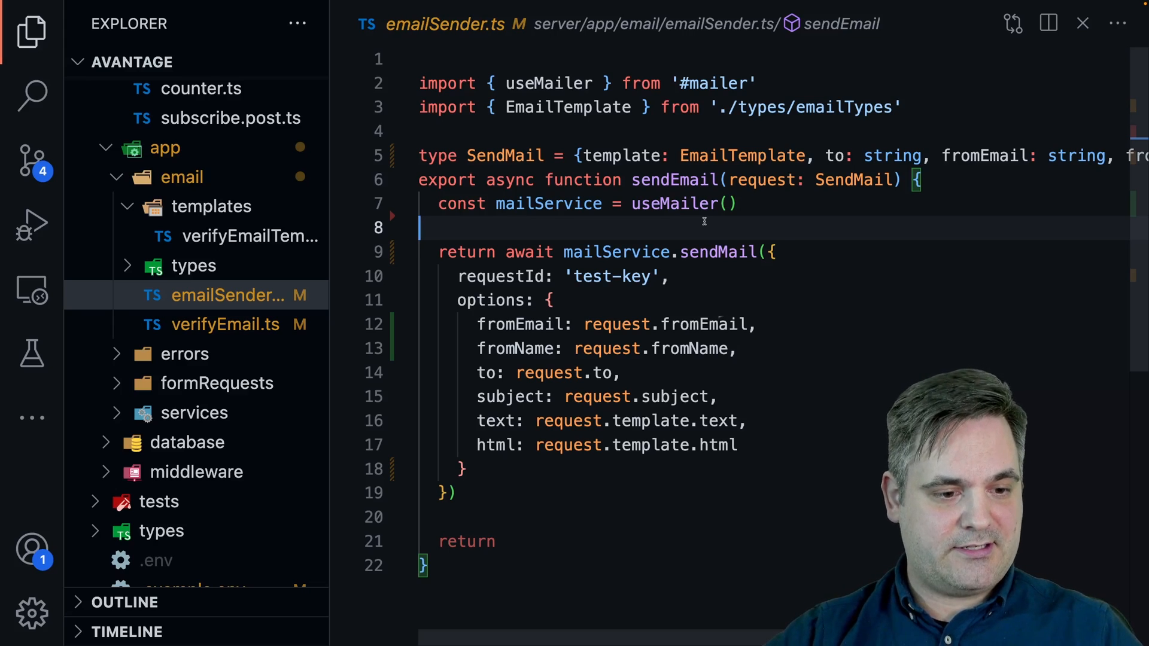
scroll(down, 3)
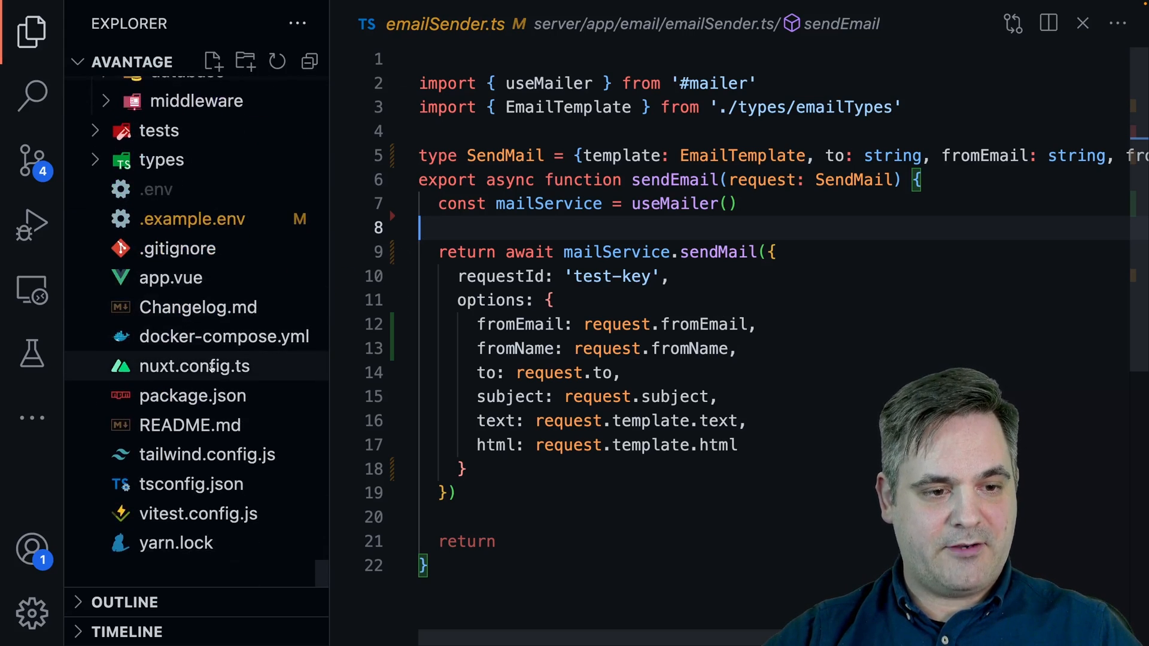
click(194, 367)
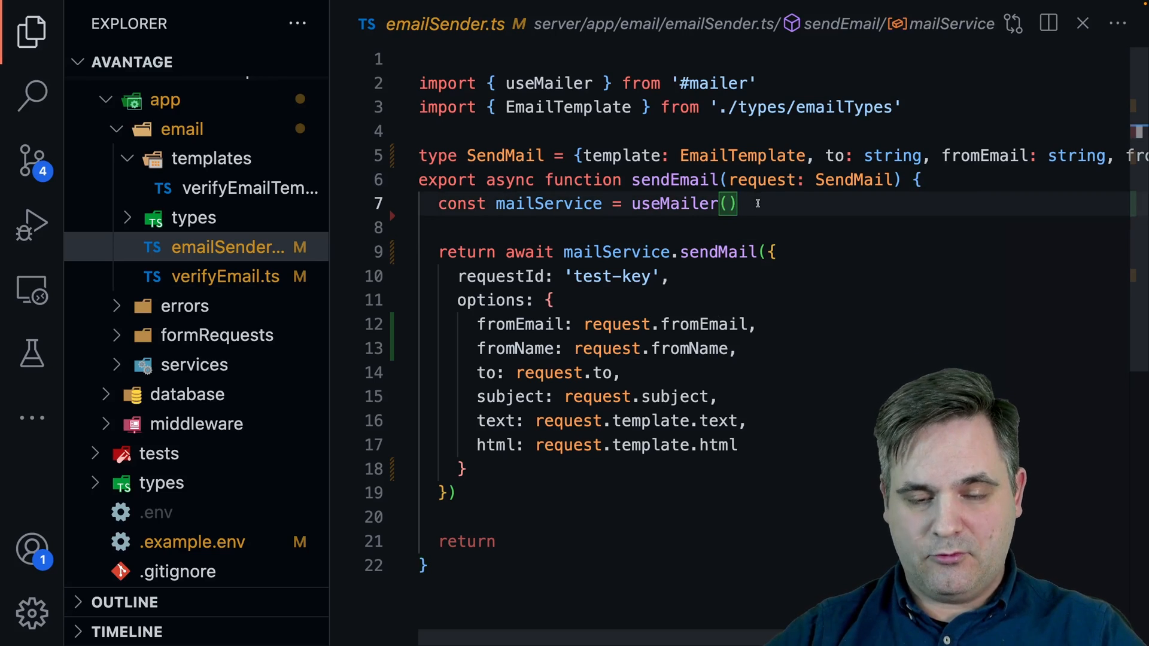
Define const customTransporter from the mail service in sendEmail
text(const cu)
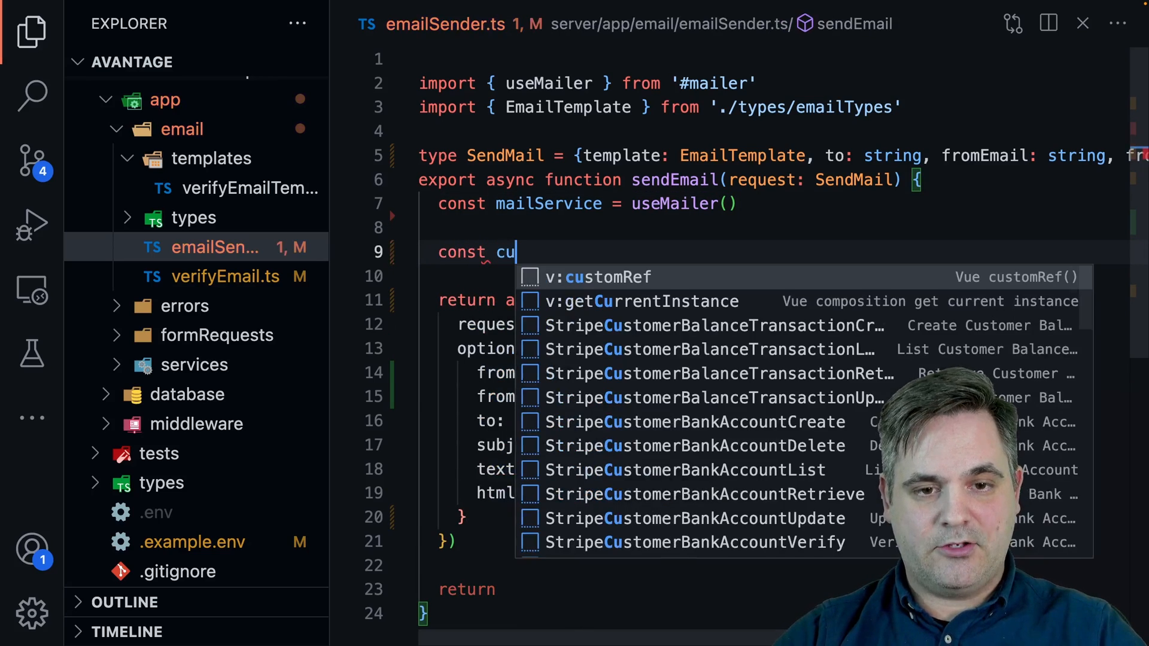
text(stom)
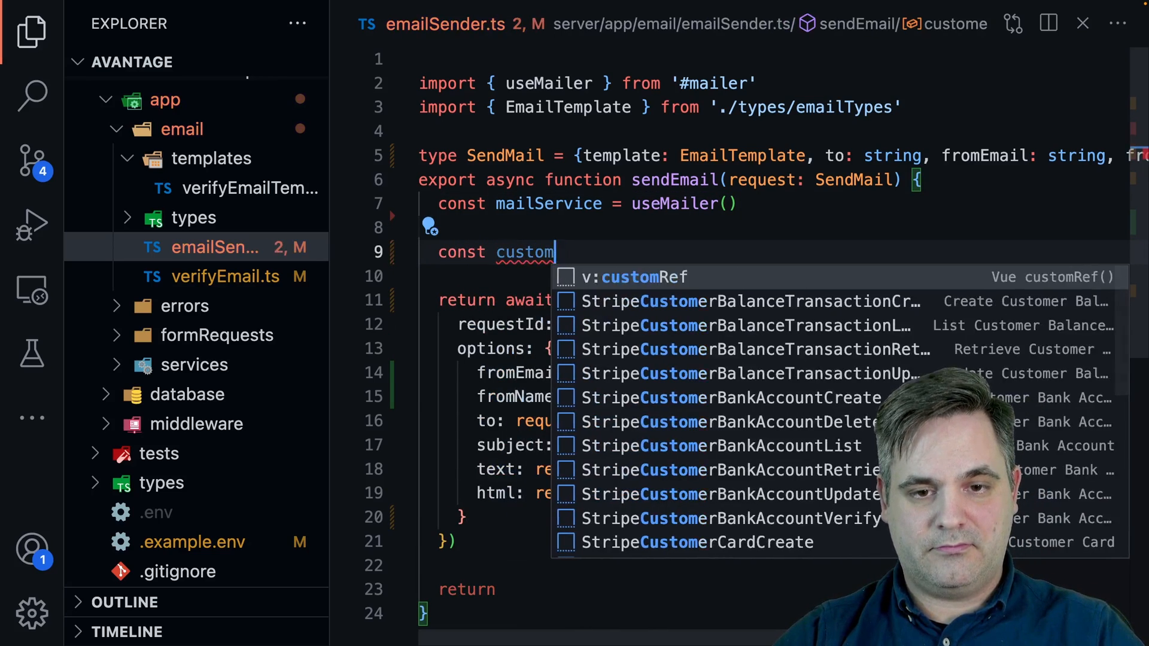
text(Tr)
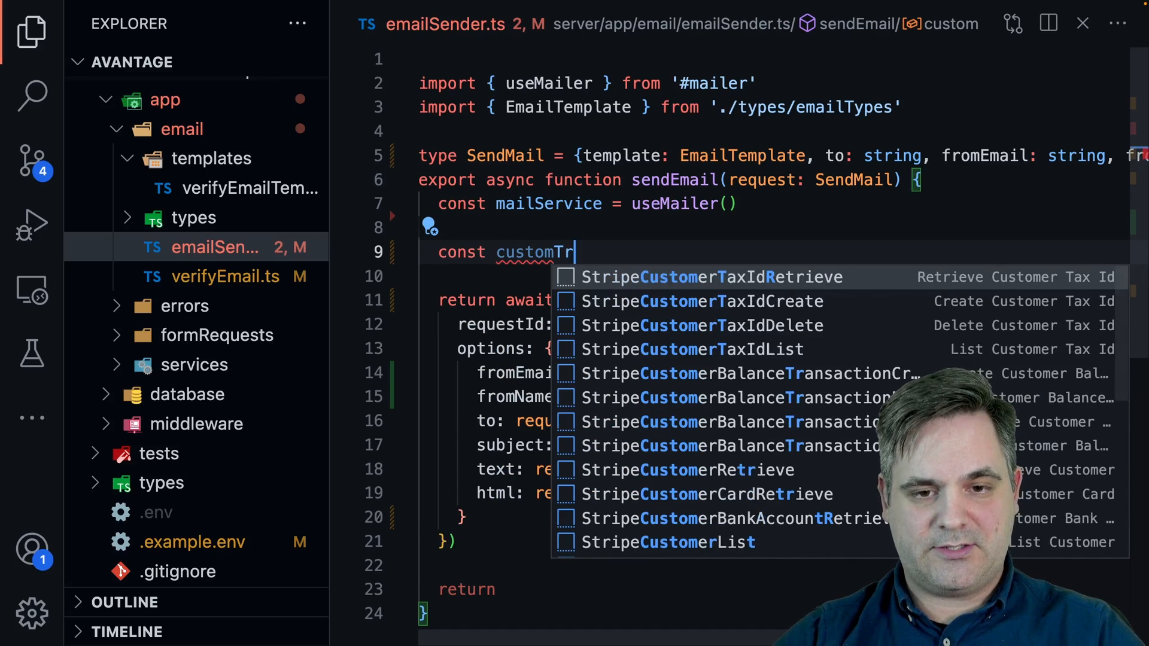
text(anspor)
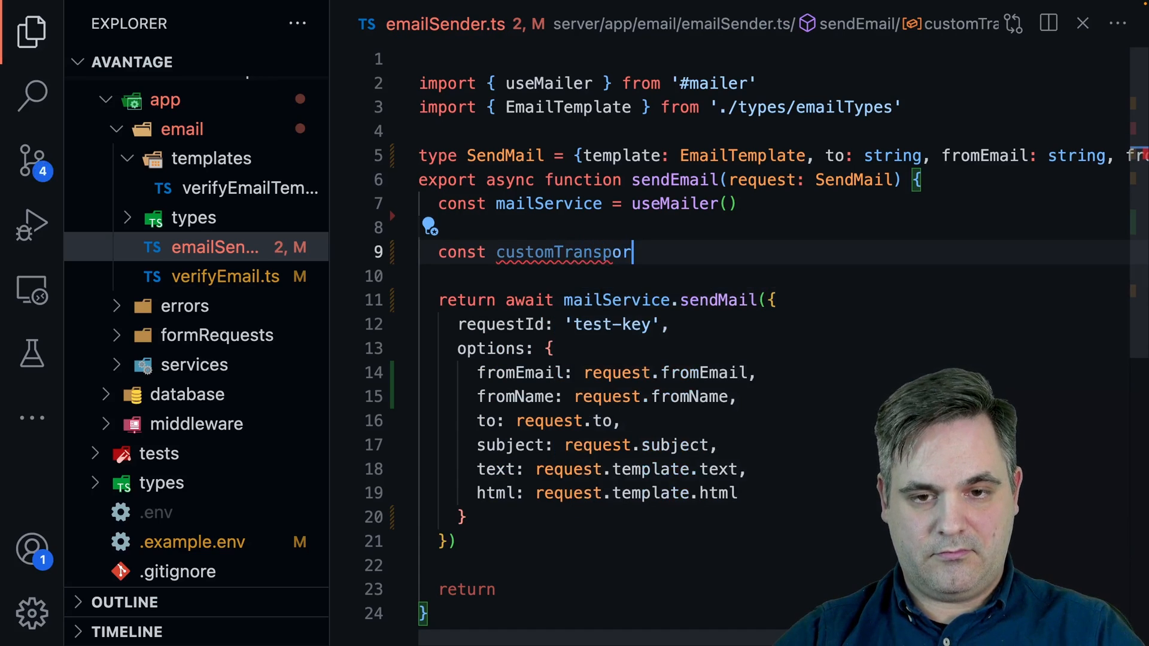
text(ter =)
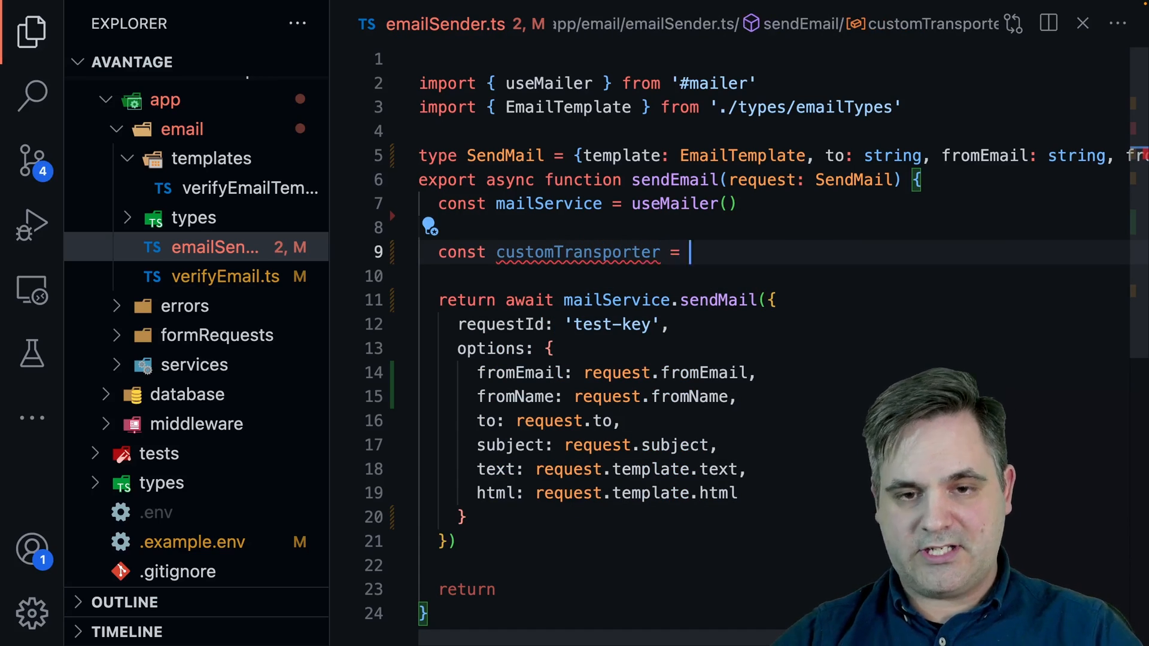
text(mailService.customTransporter()
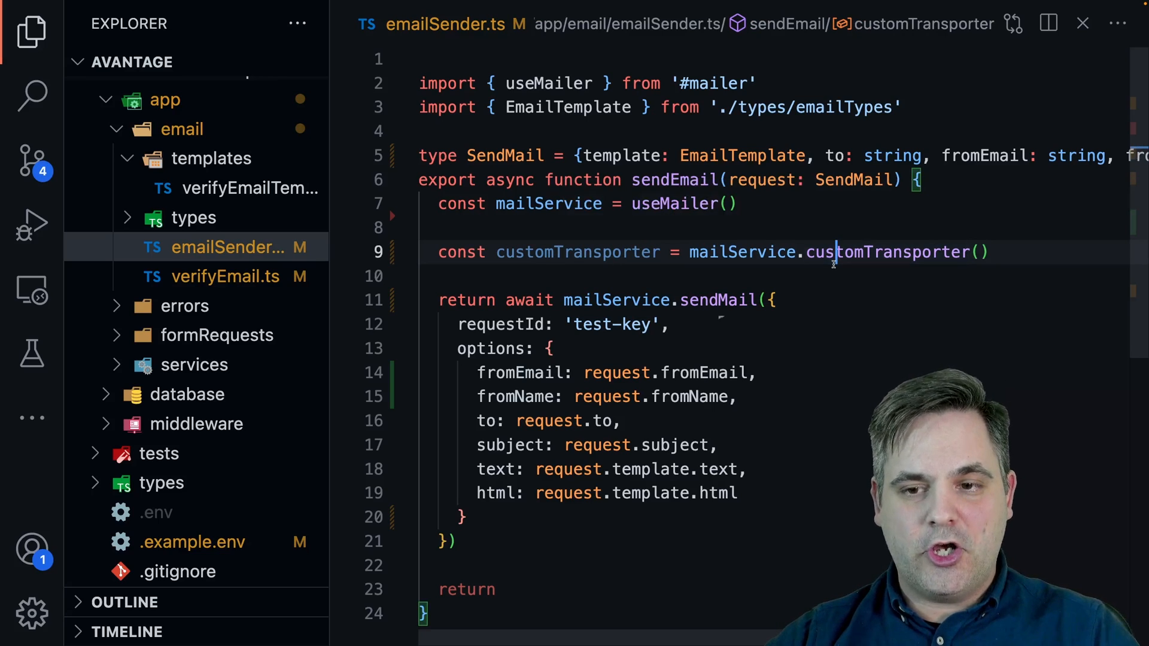
Add transporter: customTransporter to the sendMail options
double_click(887, 252)
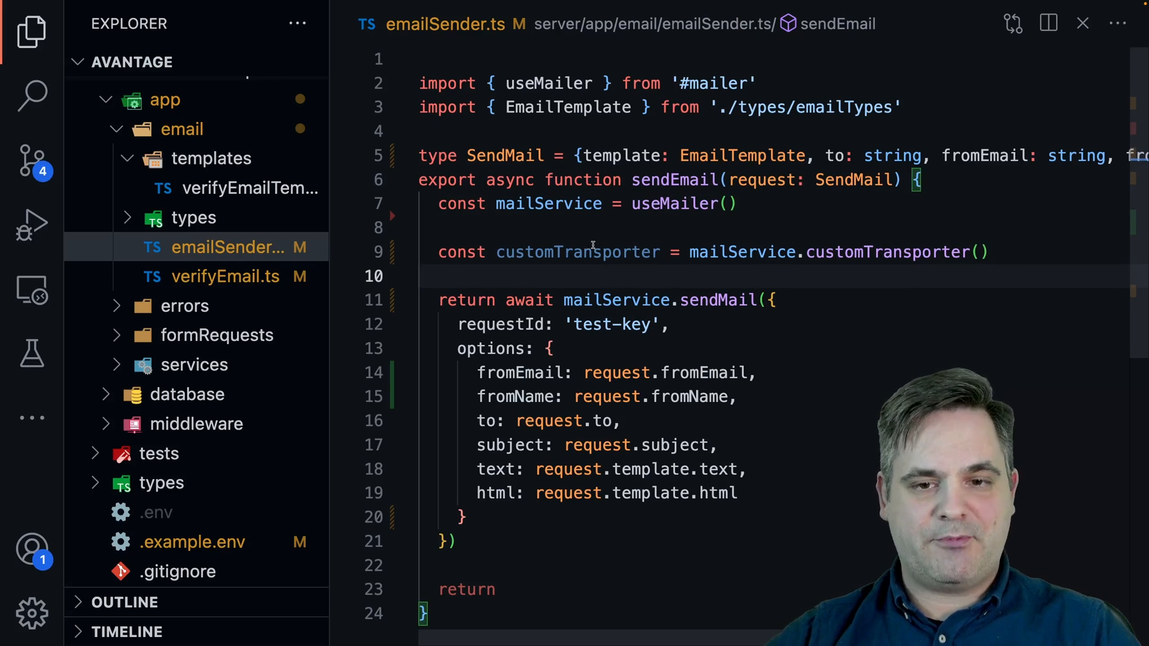
double_click(579, 252)
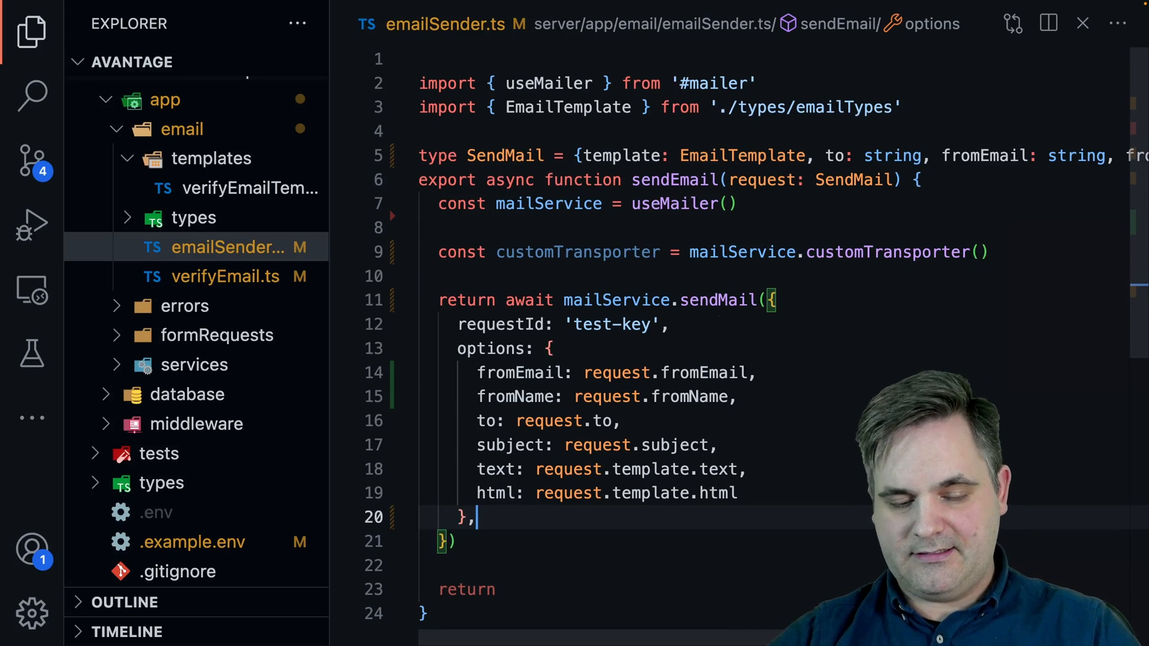
text(transporter:)
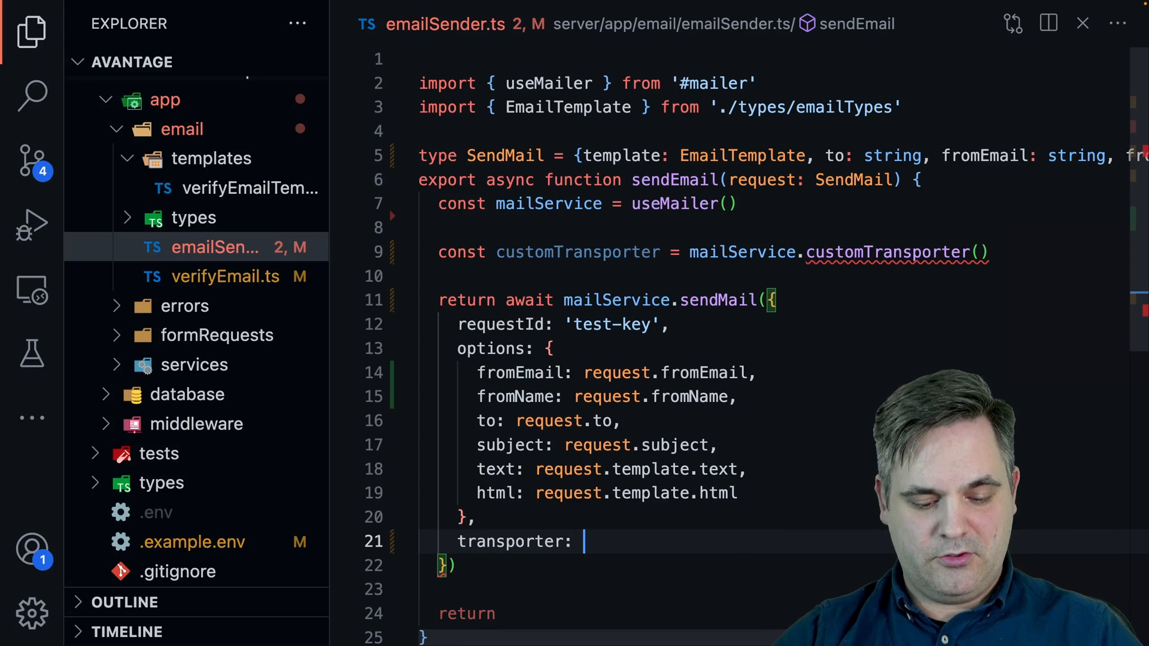
text(customTransporter)
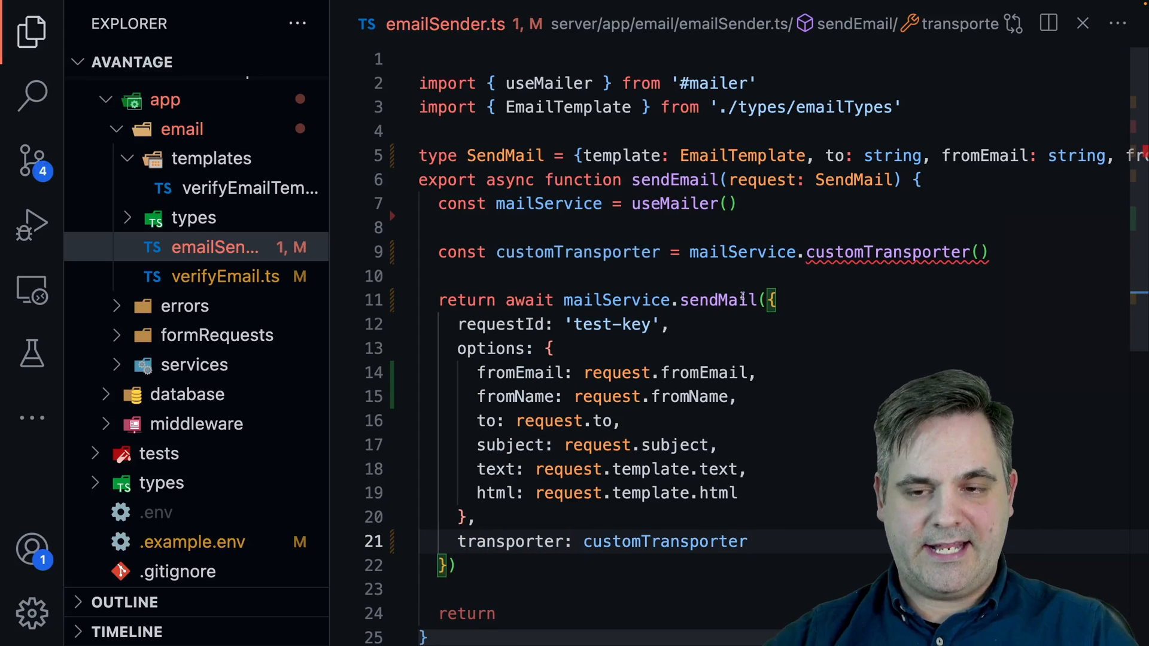
mouse_move(887, 252)
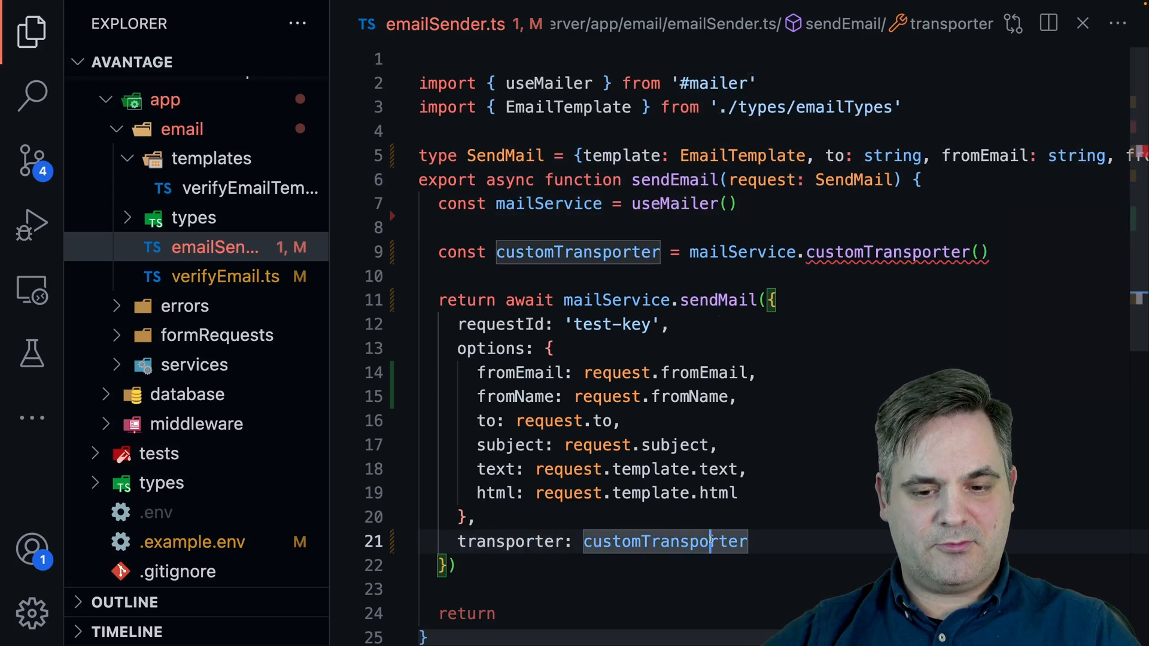
mouse_move(577, 253)
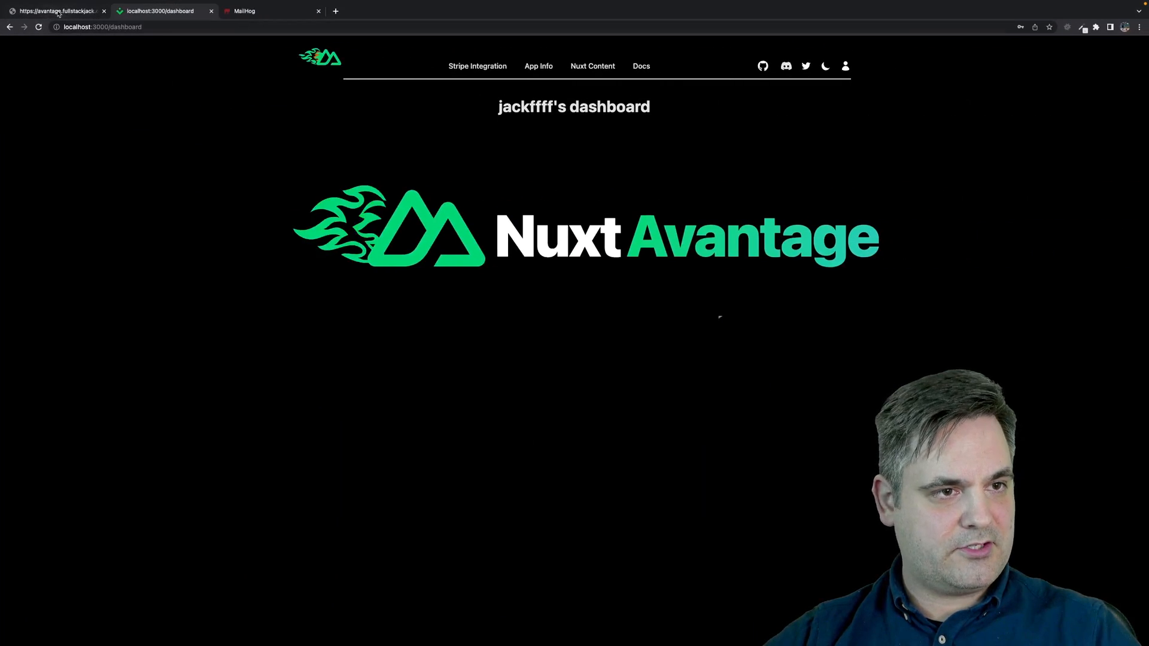
Reach the avantage GitHub repo from the demo site and open it in github.dev
click(55, 11)
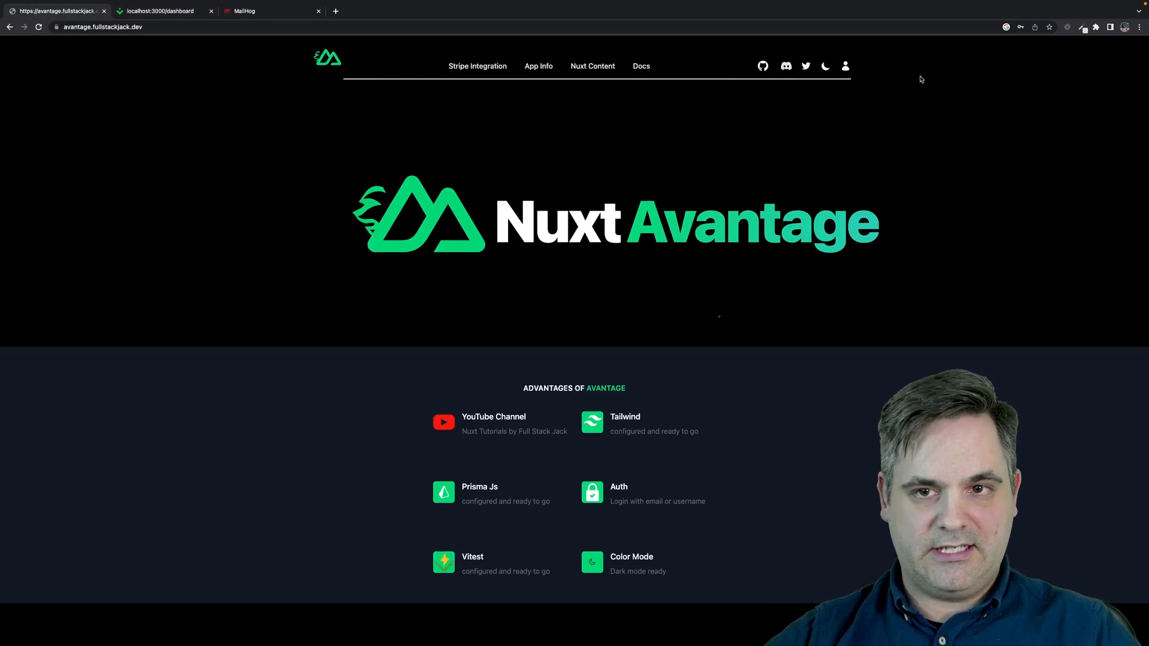
click(762, 66)
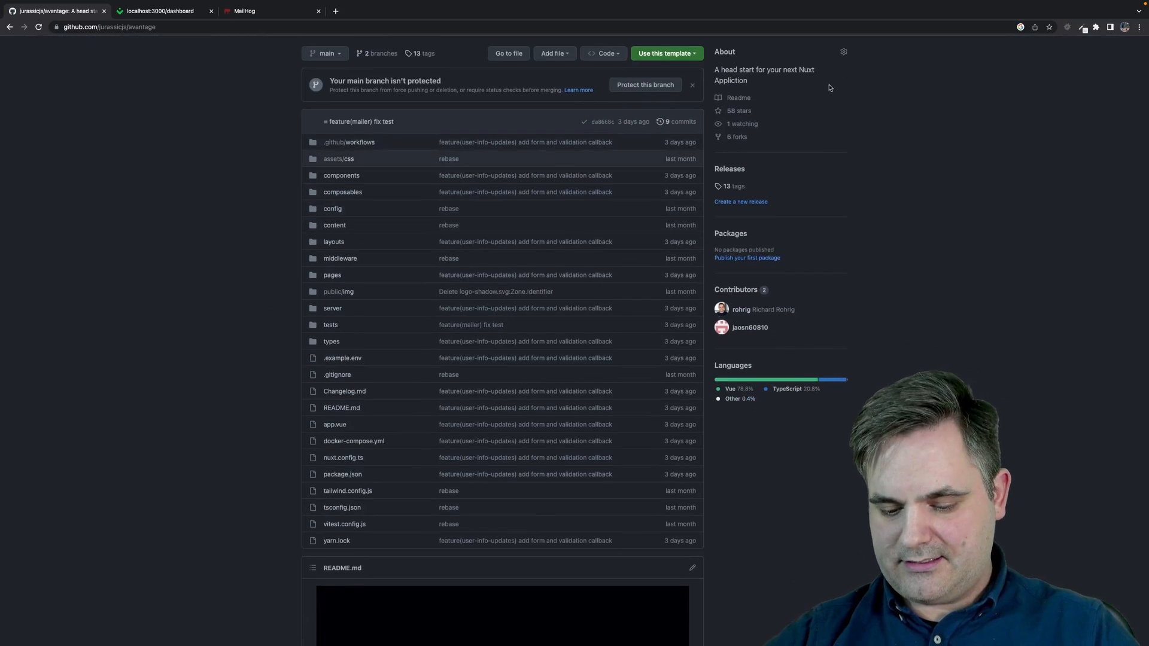
key(.)
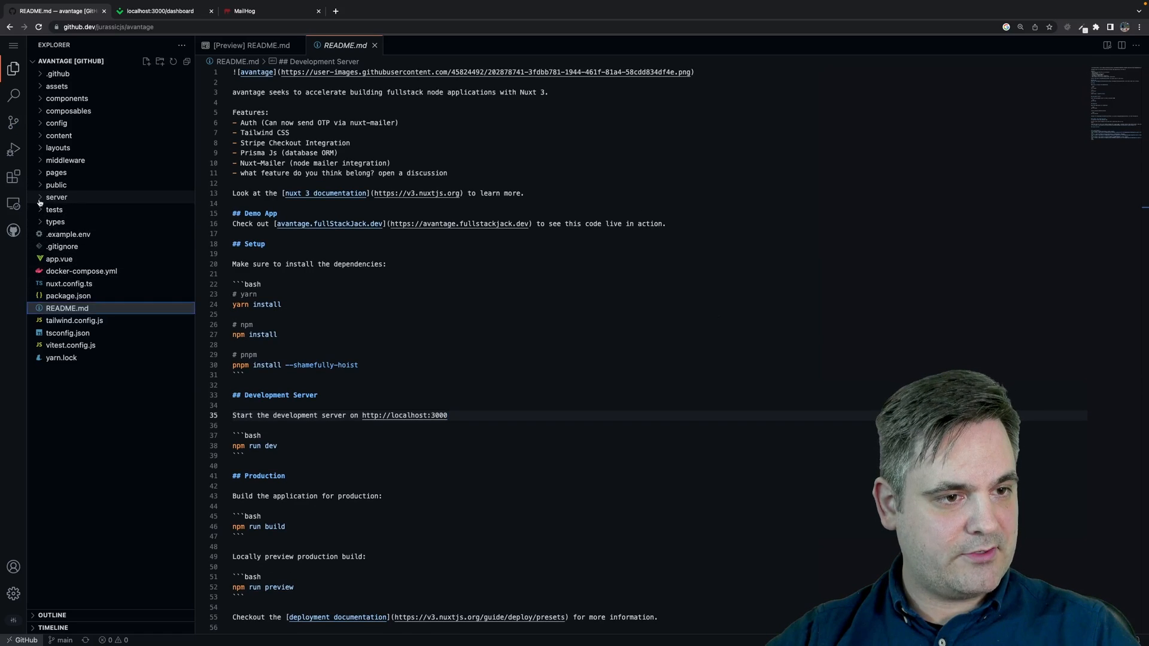
View the published emailSender.ts and highlight the gmailTransporter usages
click(56, 197)
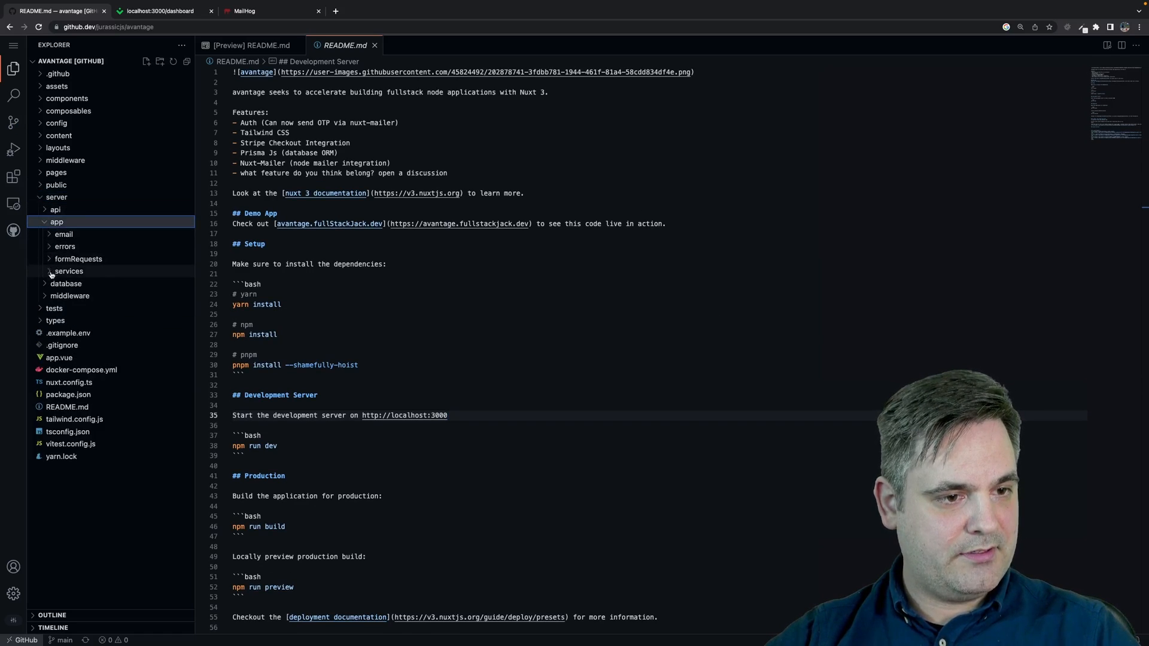
click(64, 233)
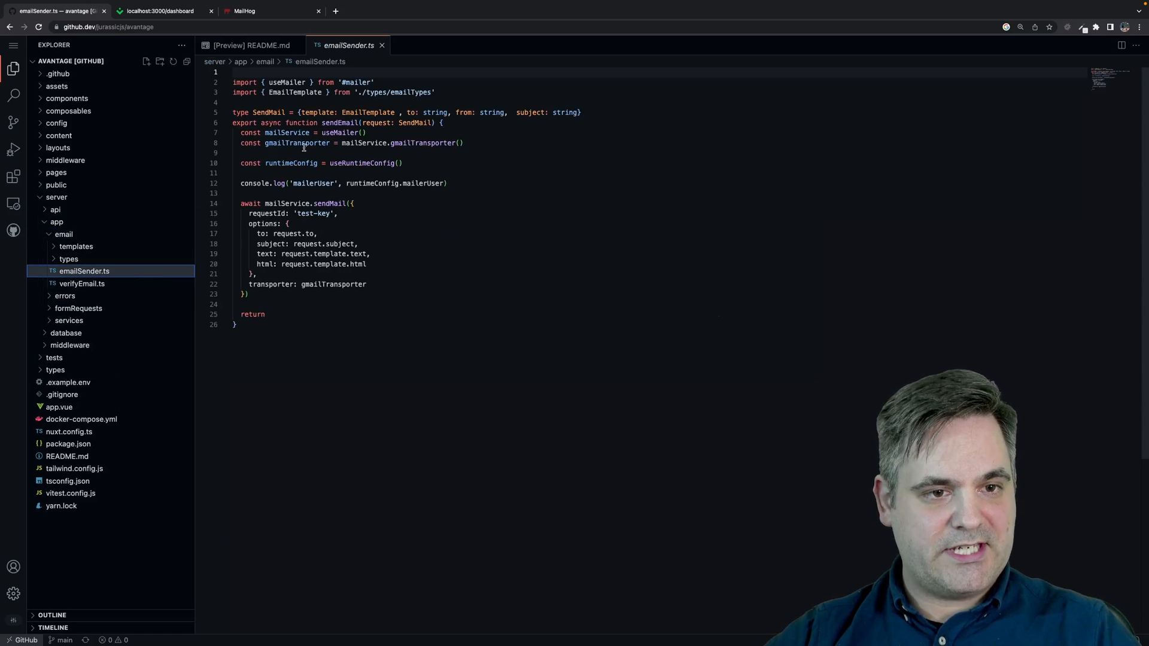
click(296, 142)
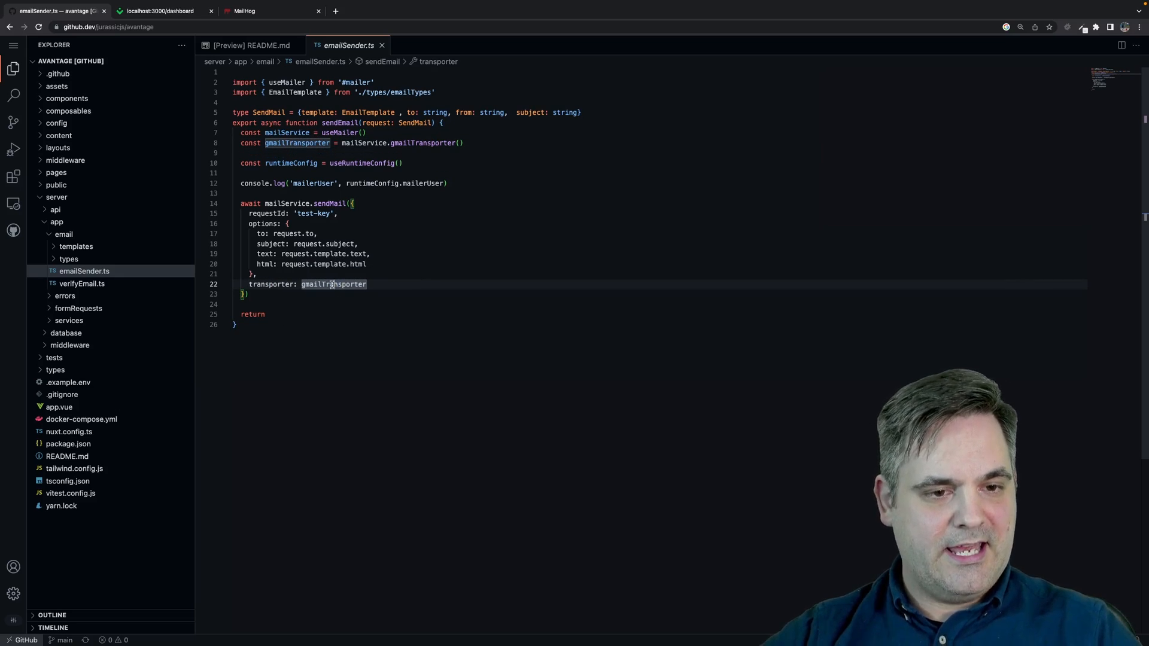
mouse_move(332, 285)
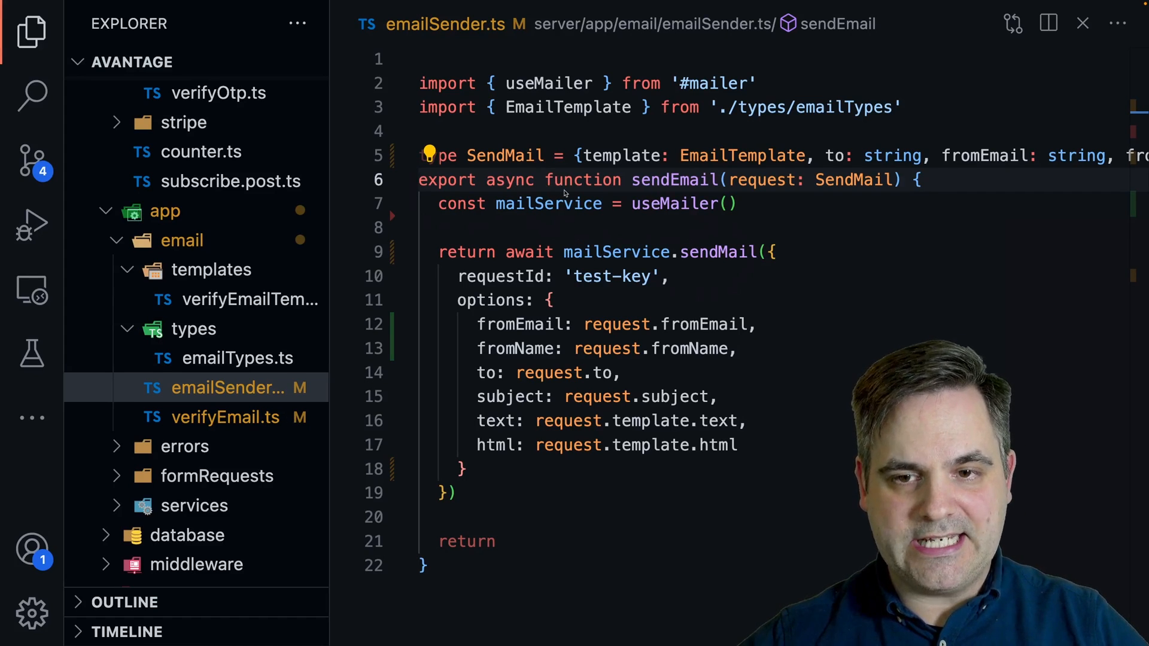
mouse_move(732, 154)
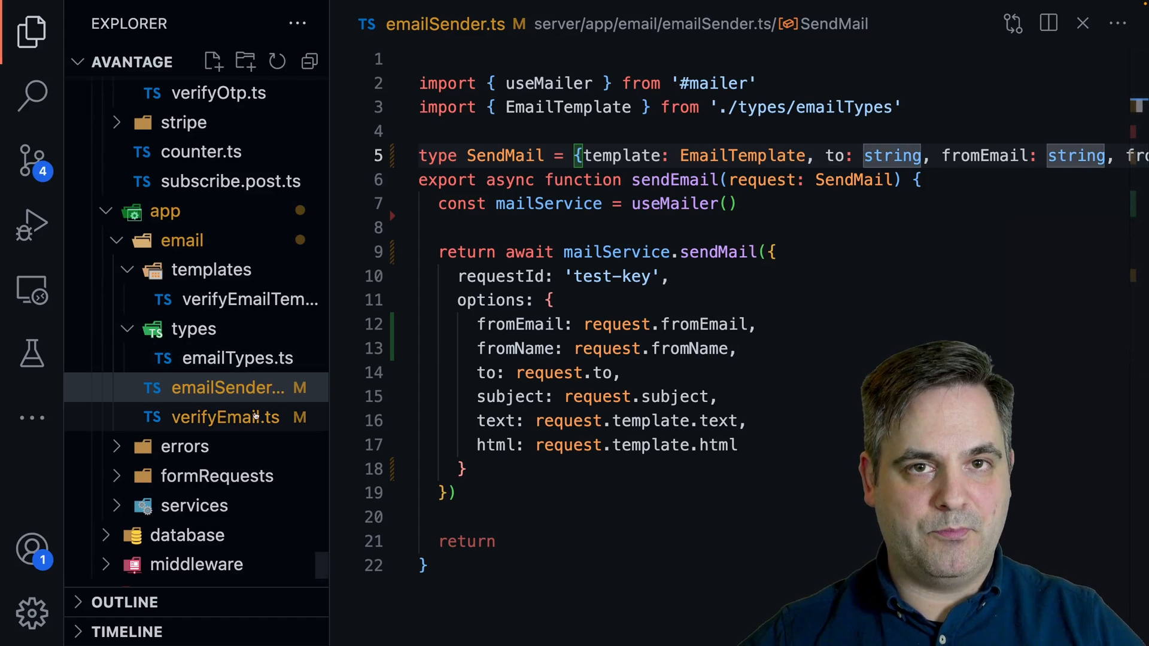
Switch to verifyEmail.ts with its sendVerificationEmail call
click(235, 417)
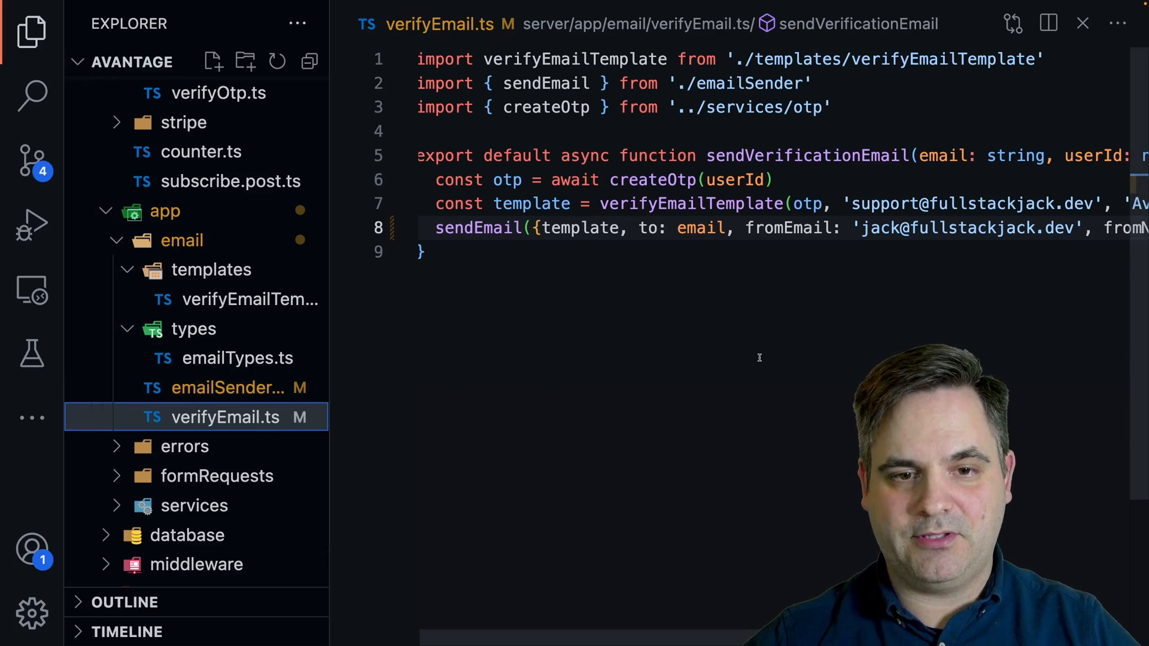
Scroll across verifyEmail.ts to read the OTP flow
scroll(right, 3)
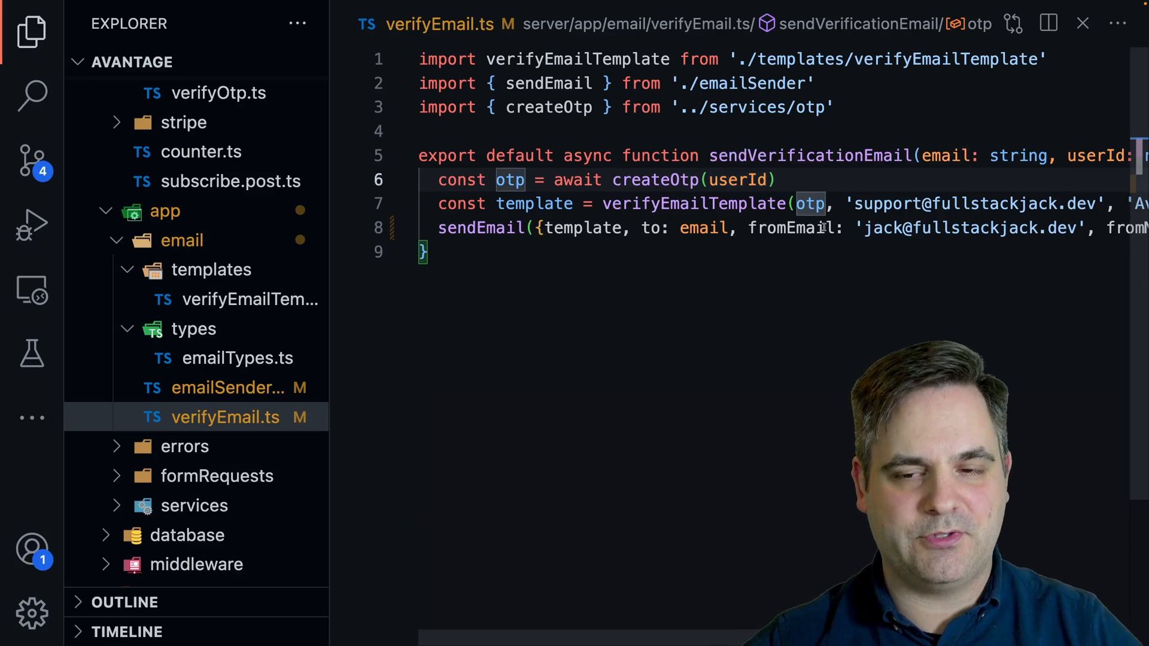
scroll(right, 3)
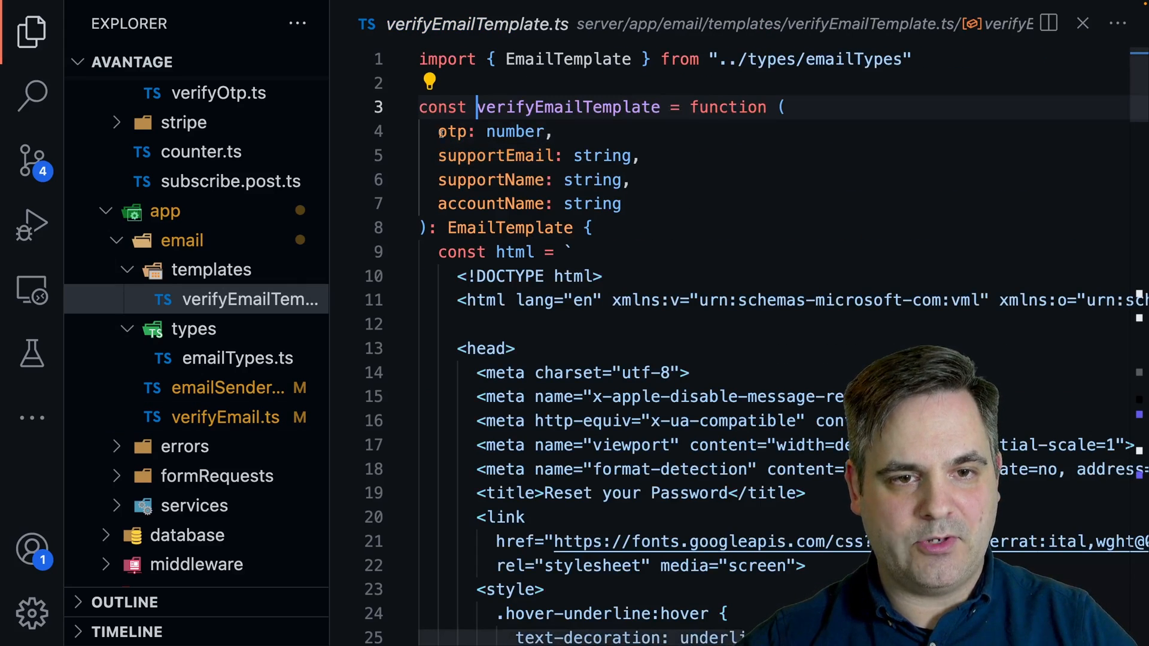
Review verifyEmailTemplate.ts, noting the #eceff1 background colour, then return to verifyEmail.ts
scroll(down, 3)
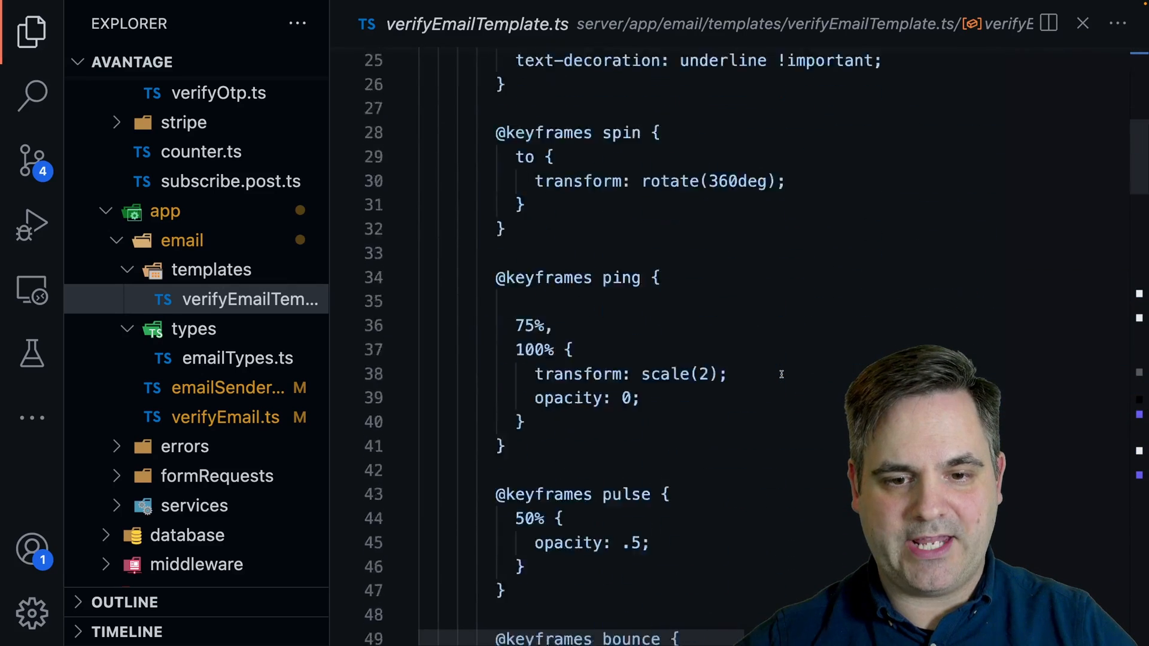
scroll(up, 3)
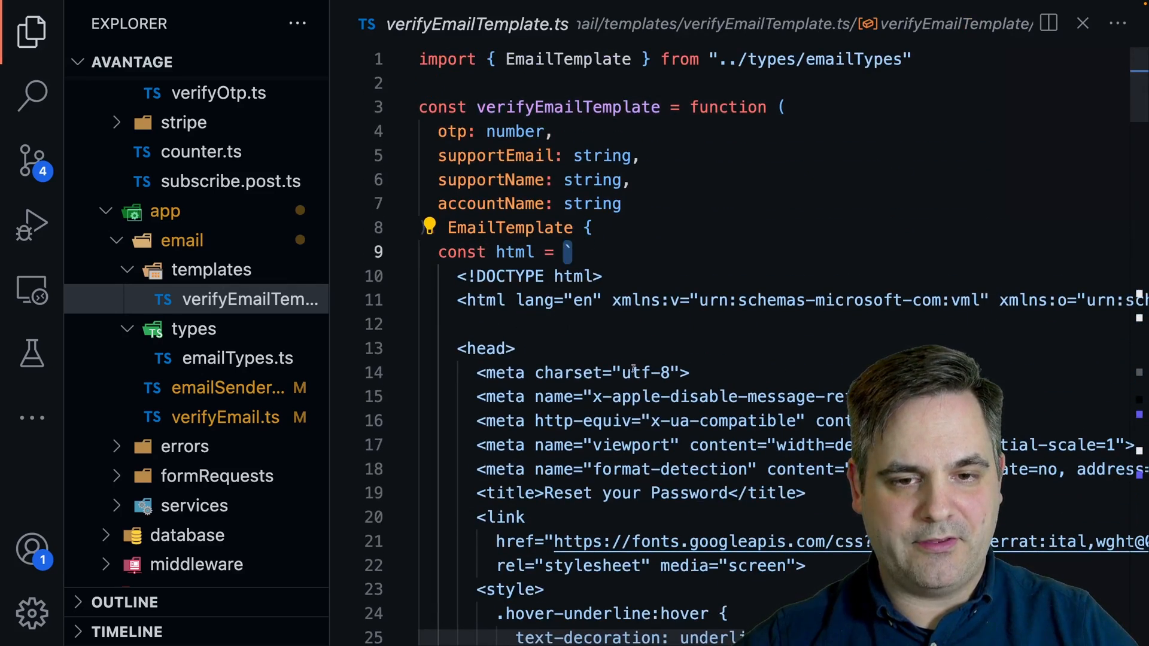
scroll(down, 3)
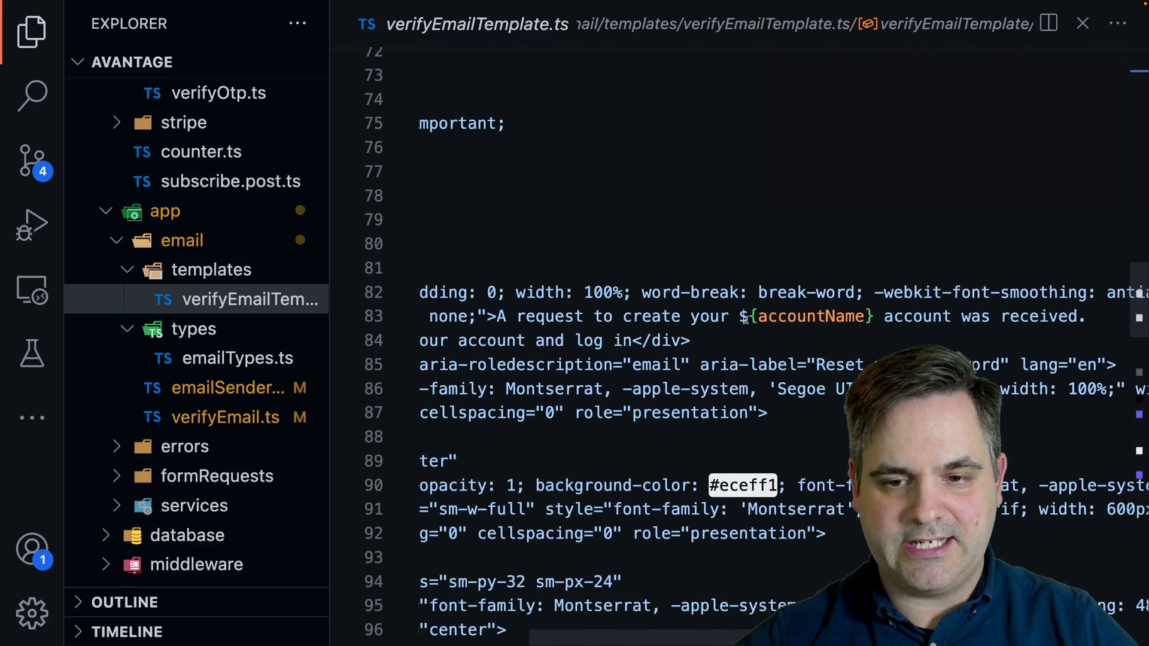
double_click(804, 316)
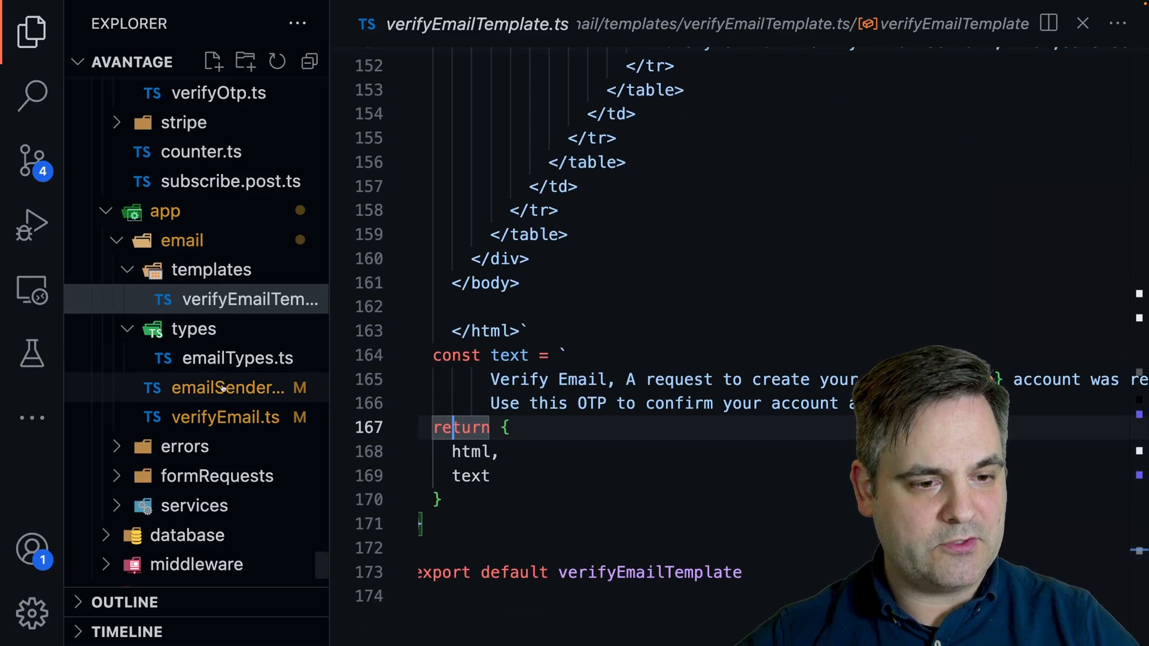
click(227, 416)
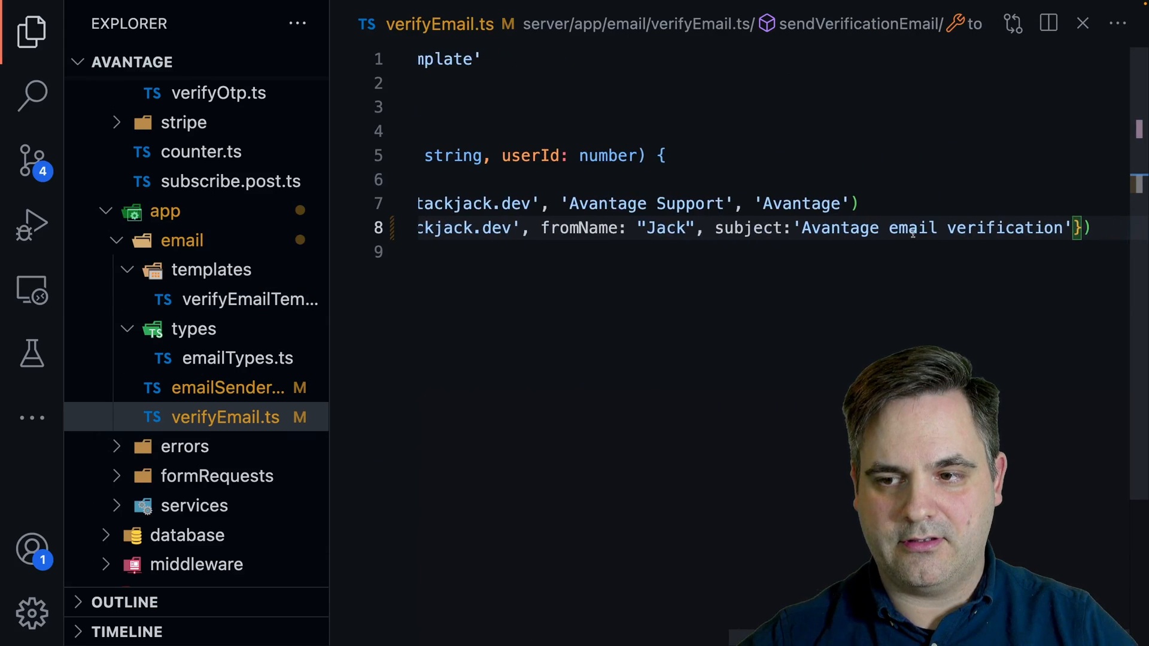
Check the 'Avantage email verification' subject in verifyEmail.ts and switch to MailHog
double_click(747, 227)
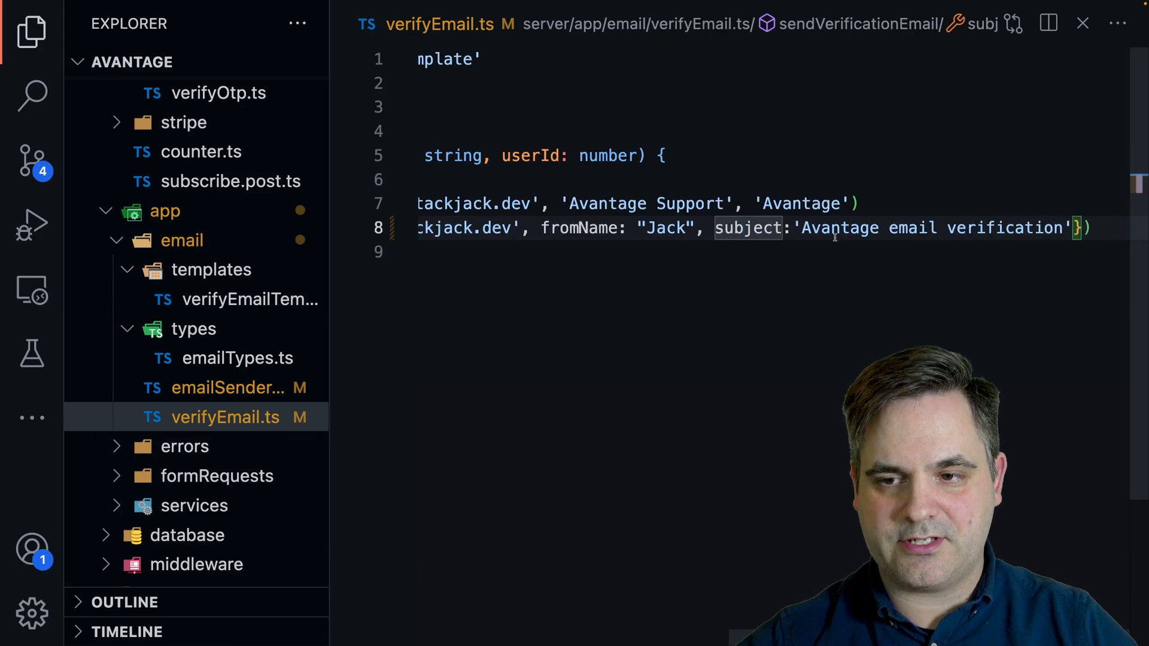
scroll(left, 3)
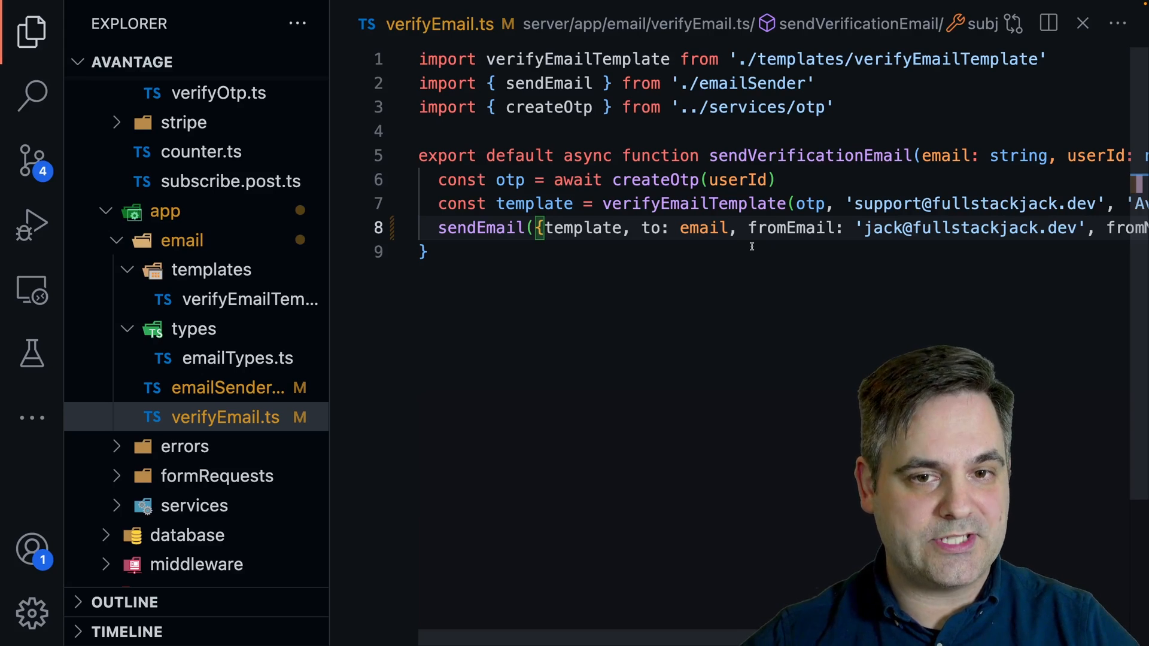
click(228, 388)
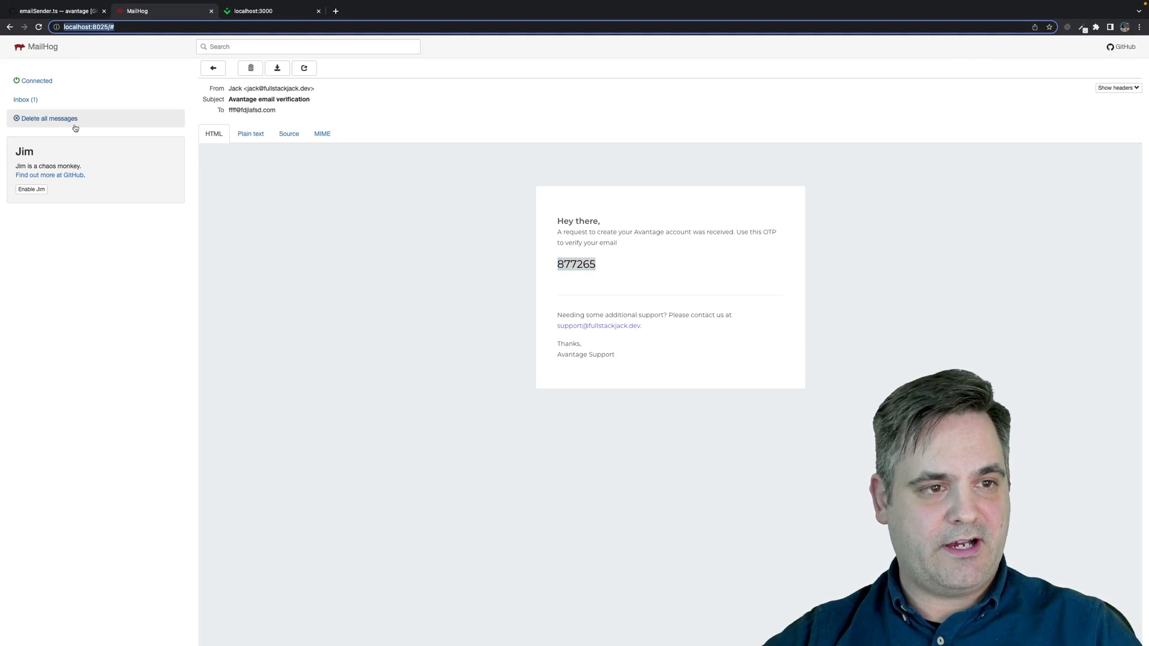
Delete all earlier MailHog messages and go to the Nuxt Avantage app on localhost:3000
click(50, 118)
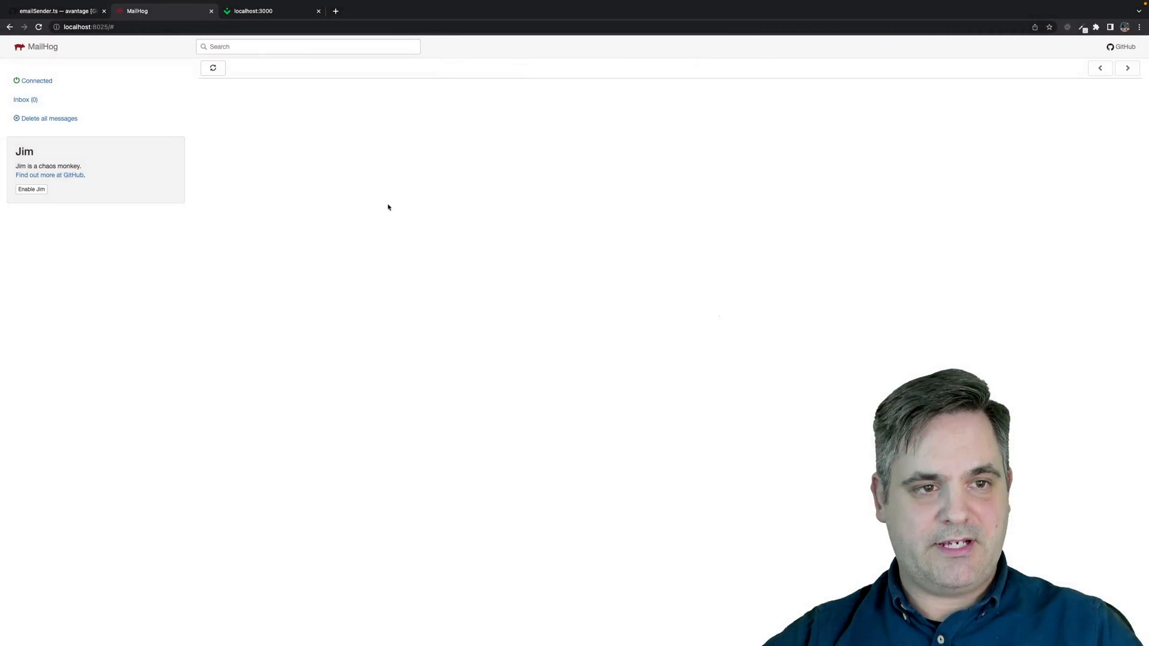
click(846, 66)
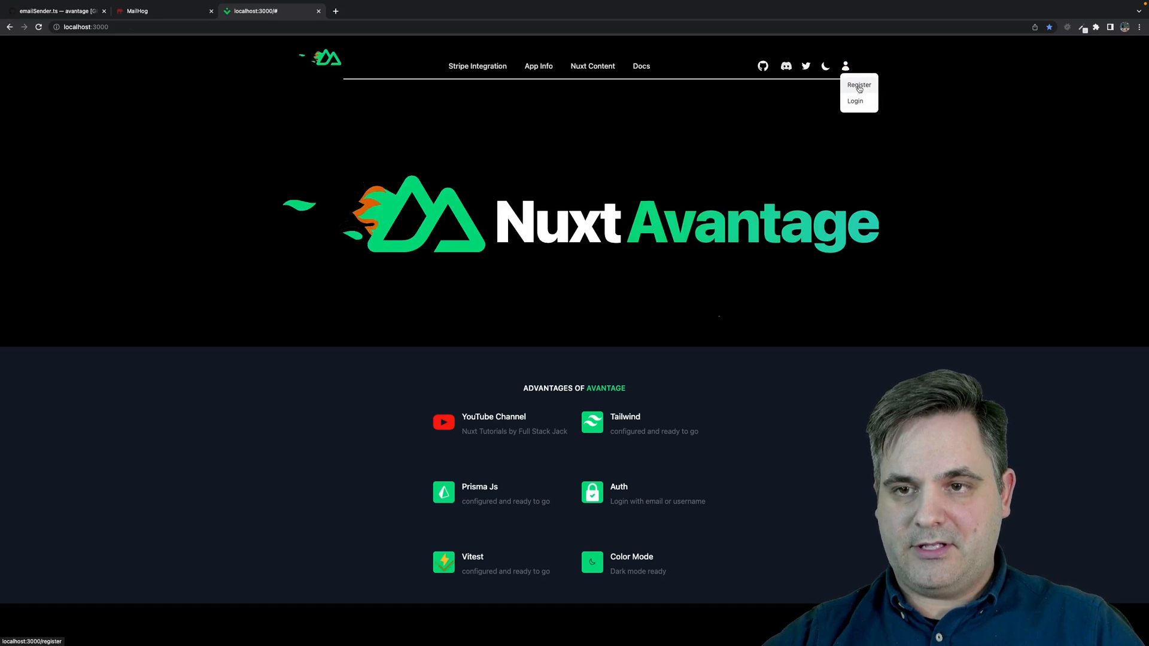
Register a new account via the Sign Up form and switch to MailHog for the code
click(858, 85)
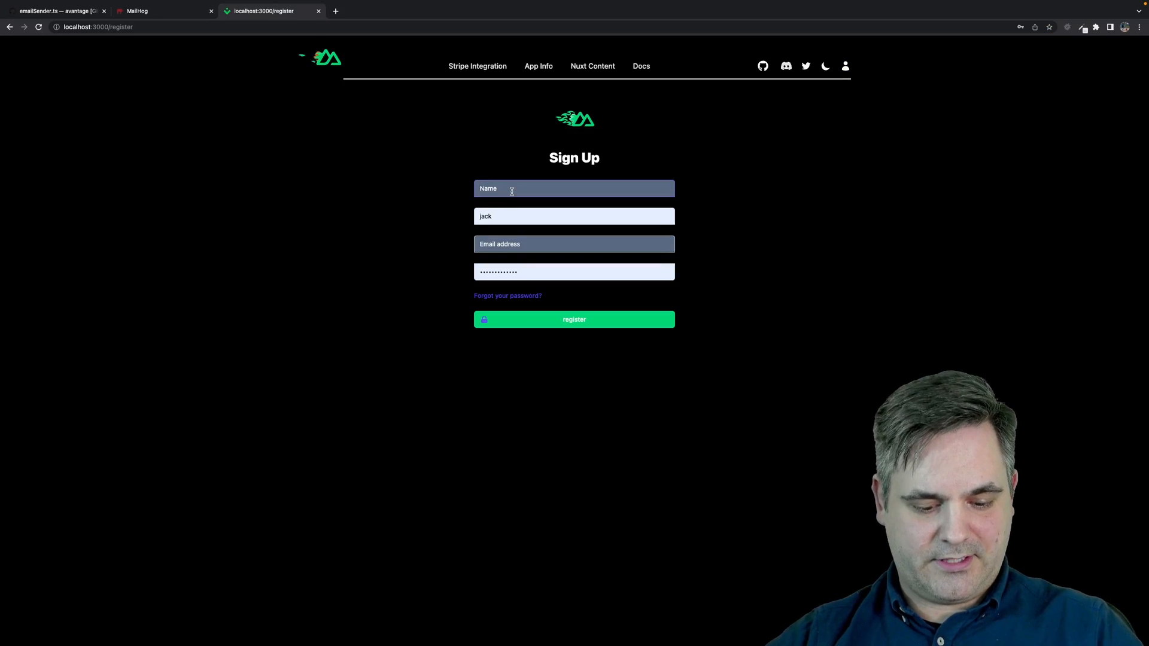
click(573, 318)
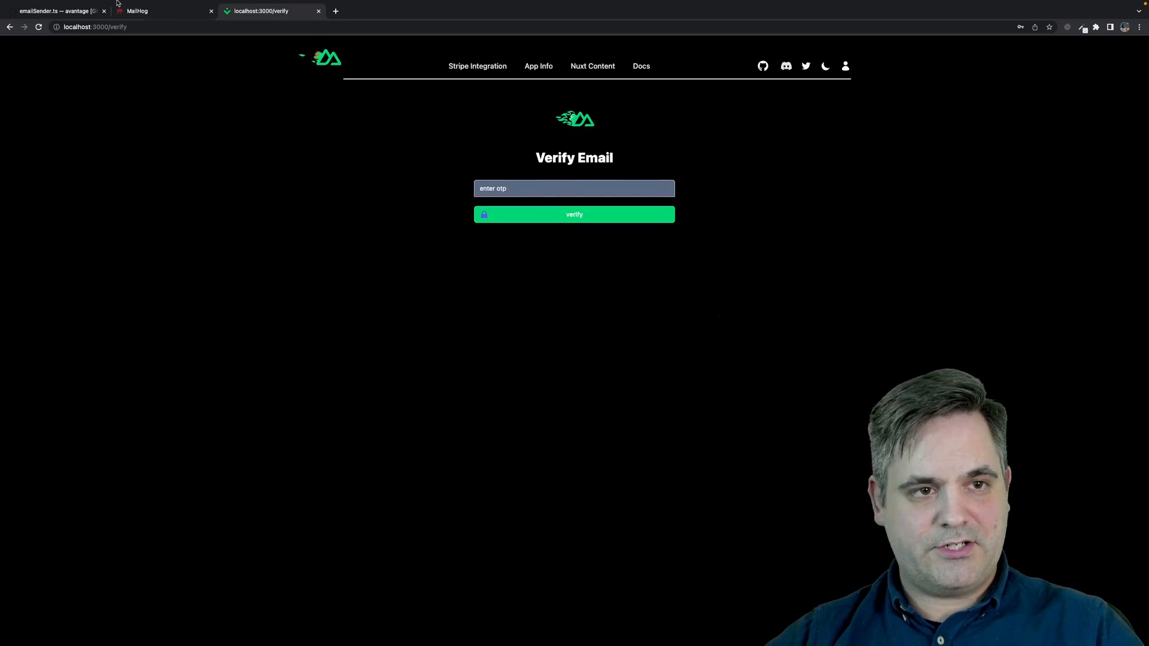
click(158, 10)
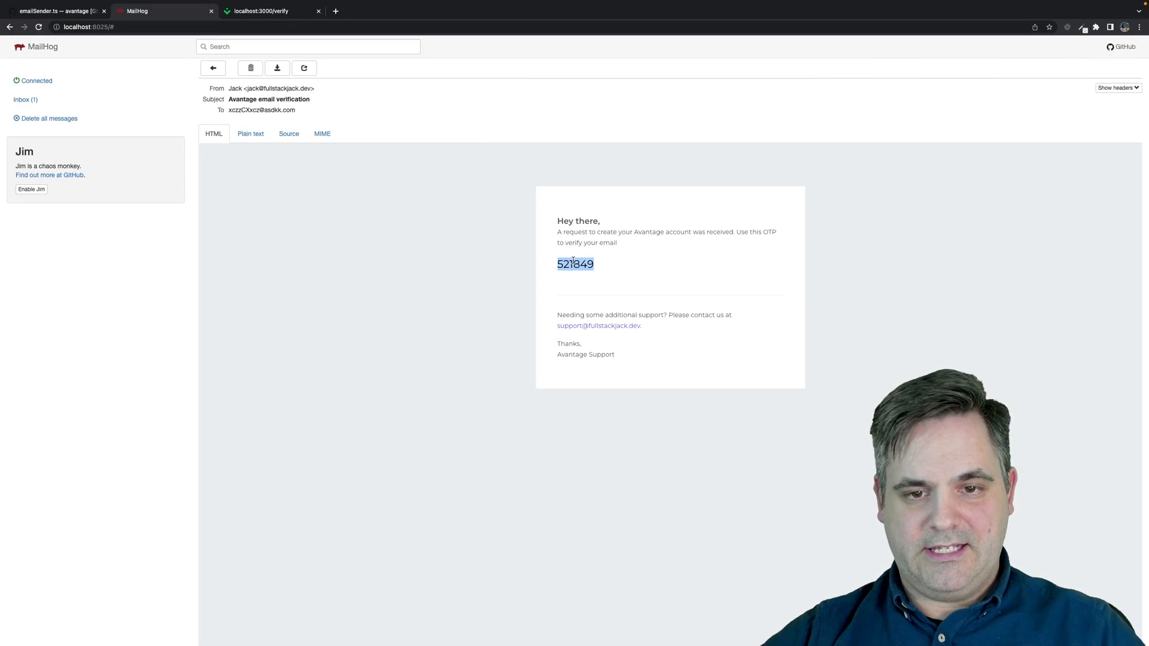
View the new Avantage verification email with its one-time code in MailHog
click(264, 11)
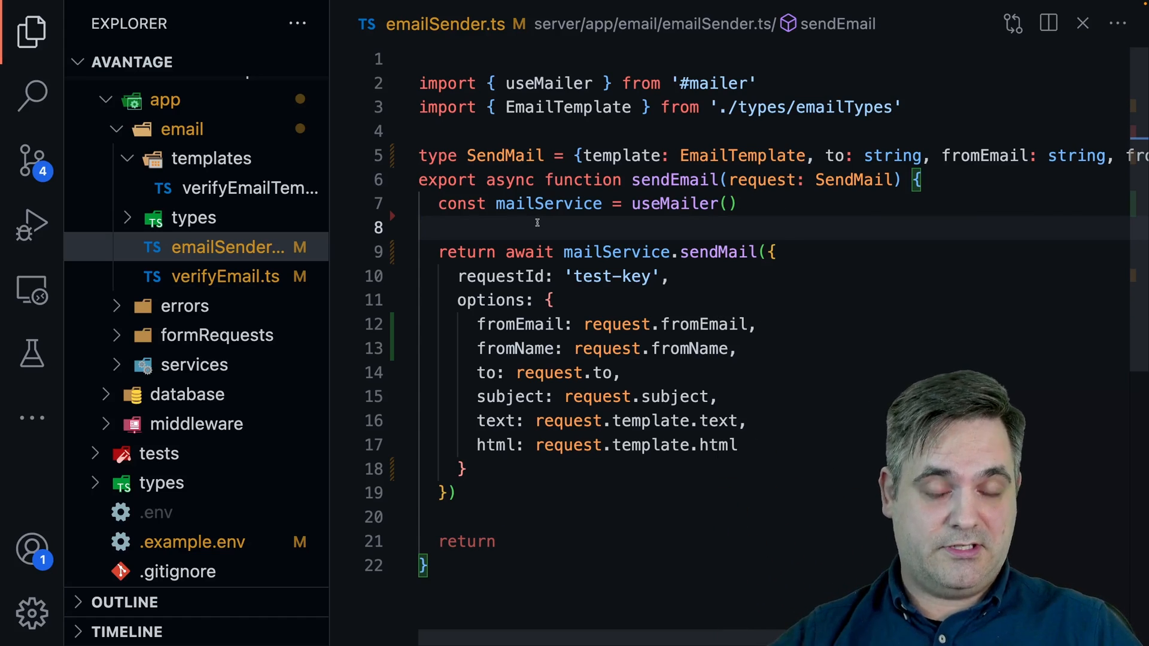
mouse_move(672, 181)
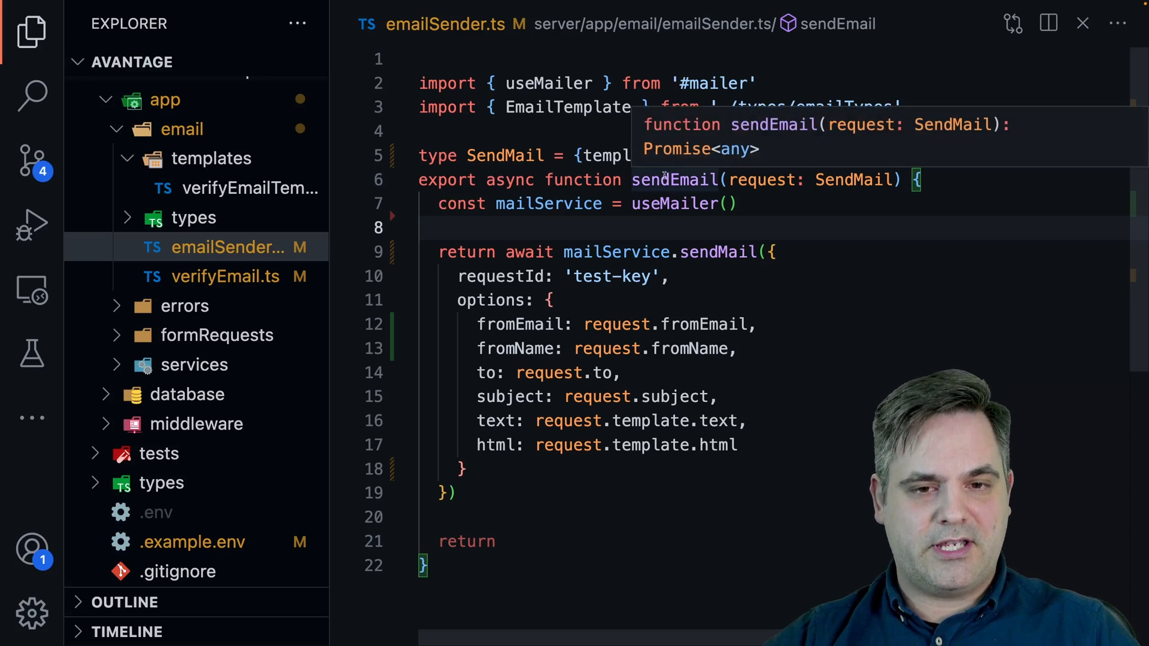
mouse_move(779, 220)
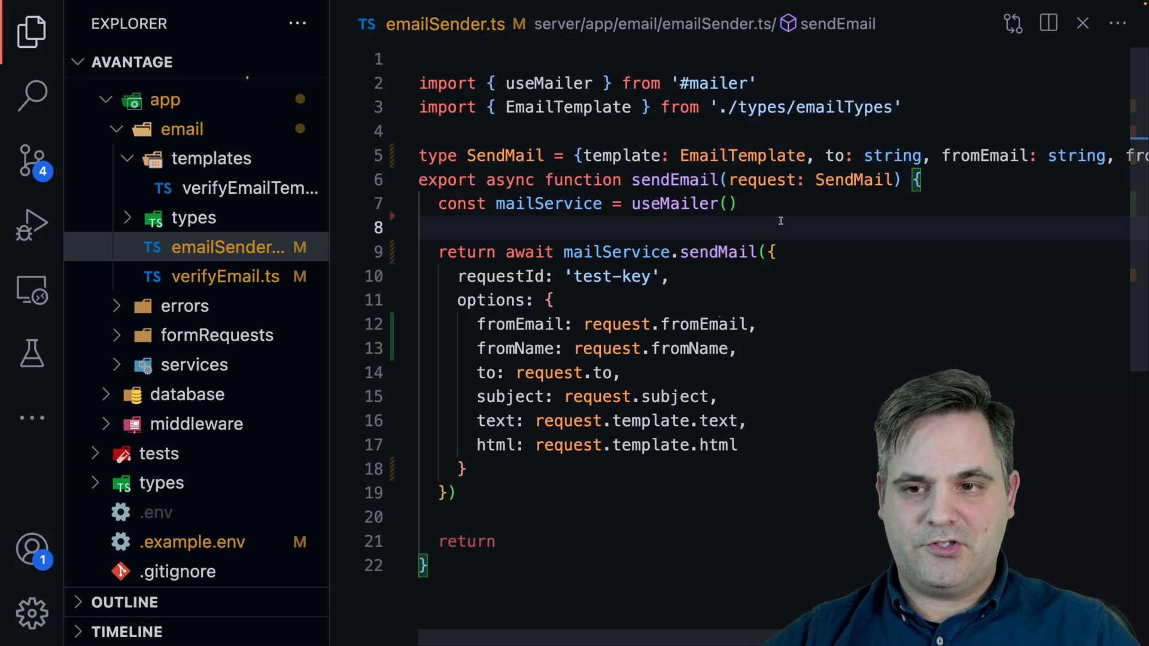